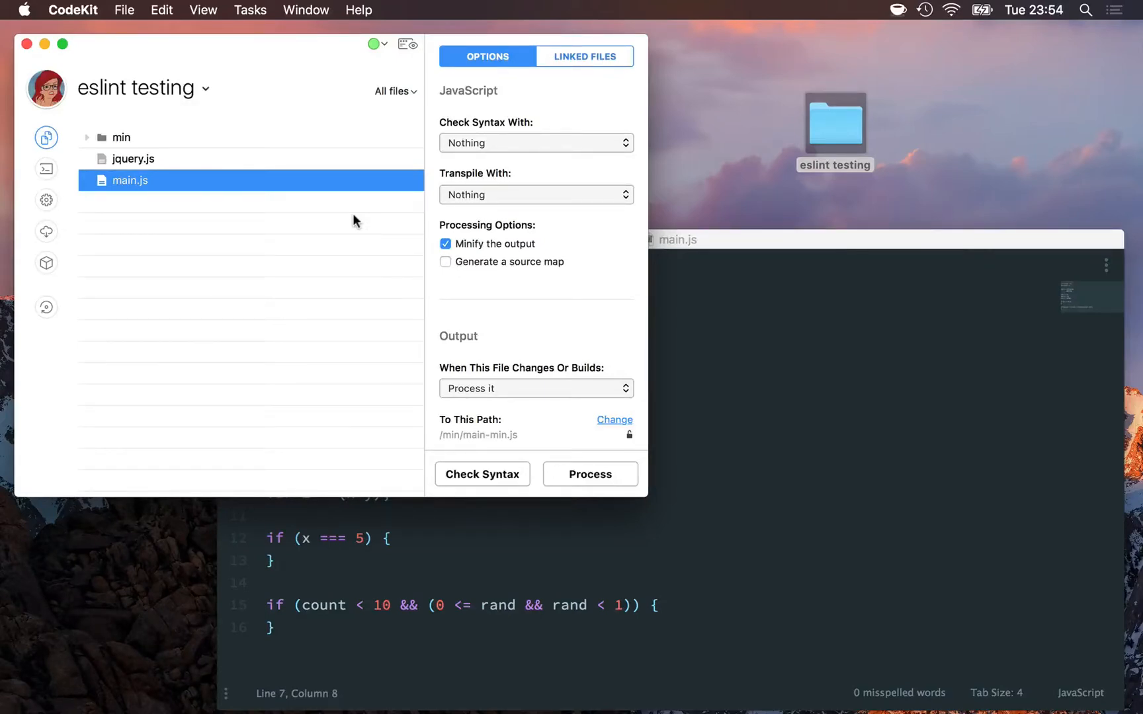
{"action": "mouse_move", "coordinate": [135, 193]}
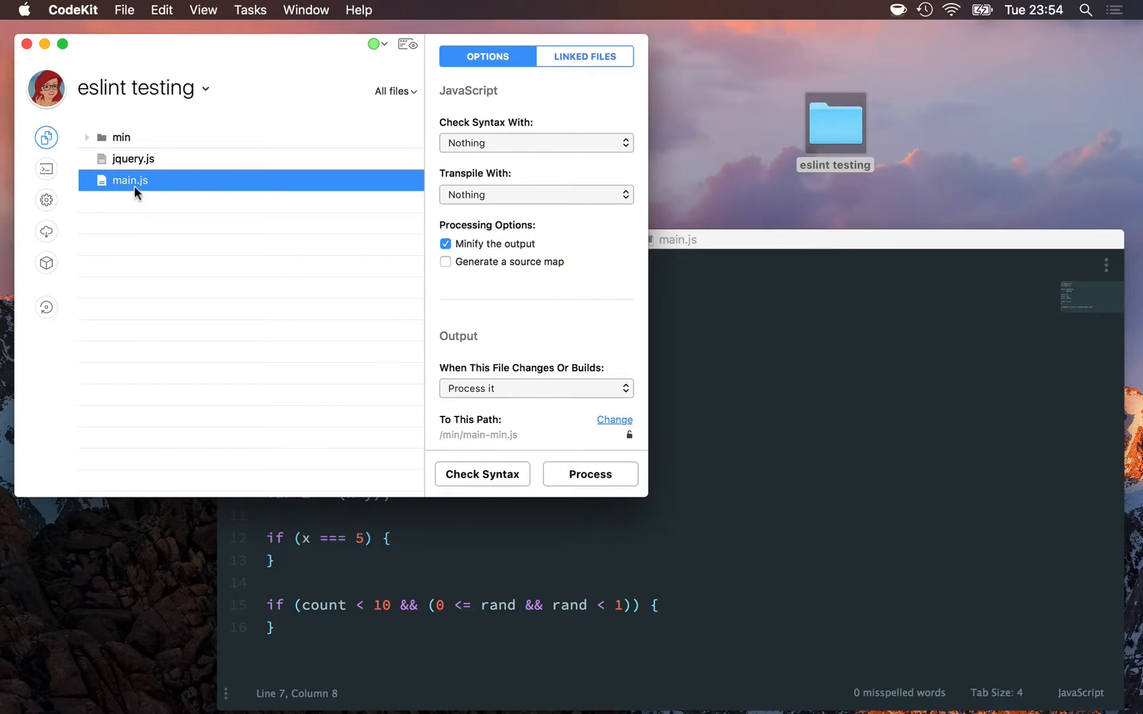
{"action": "mouse_move", "coordinate": [306, 189]}
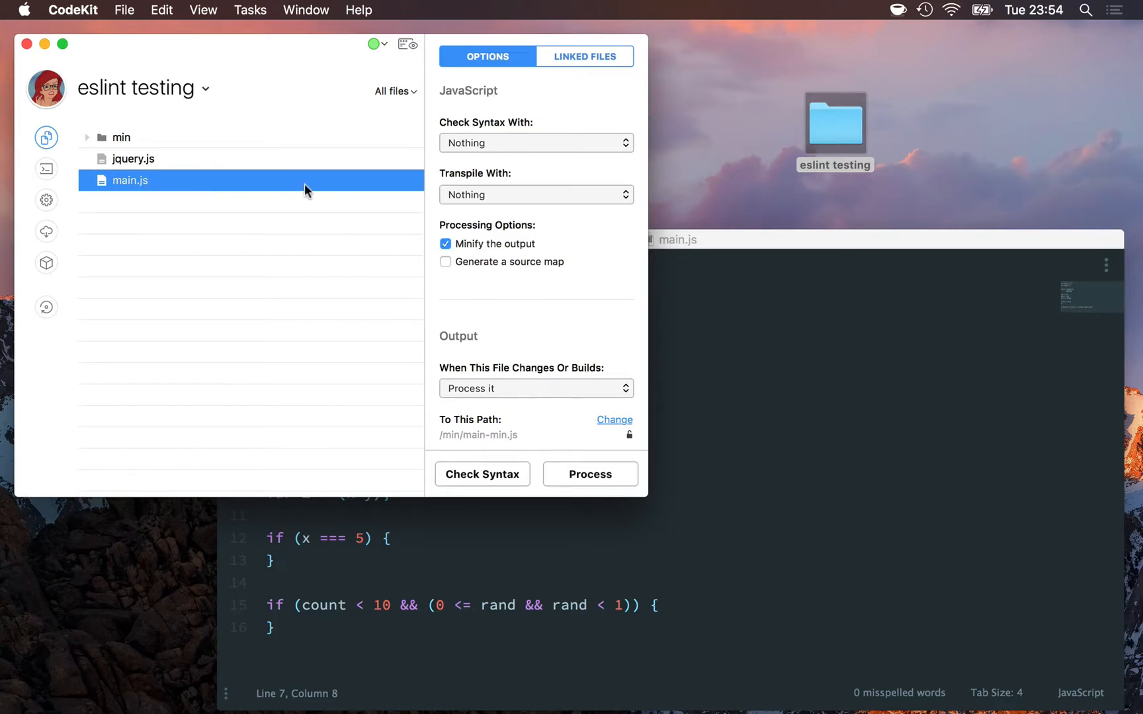
{"action": "mouse_move", "coordinate": [463, 131]}
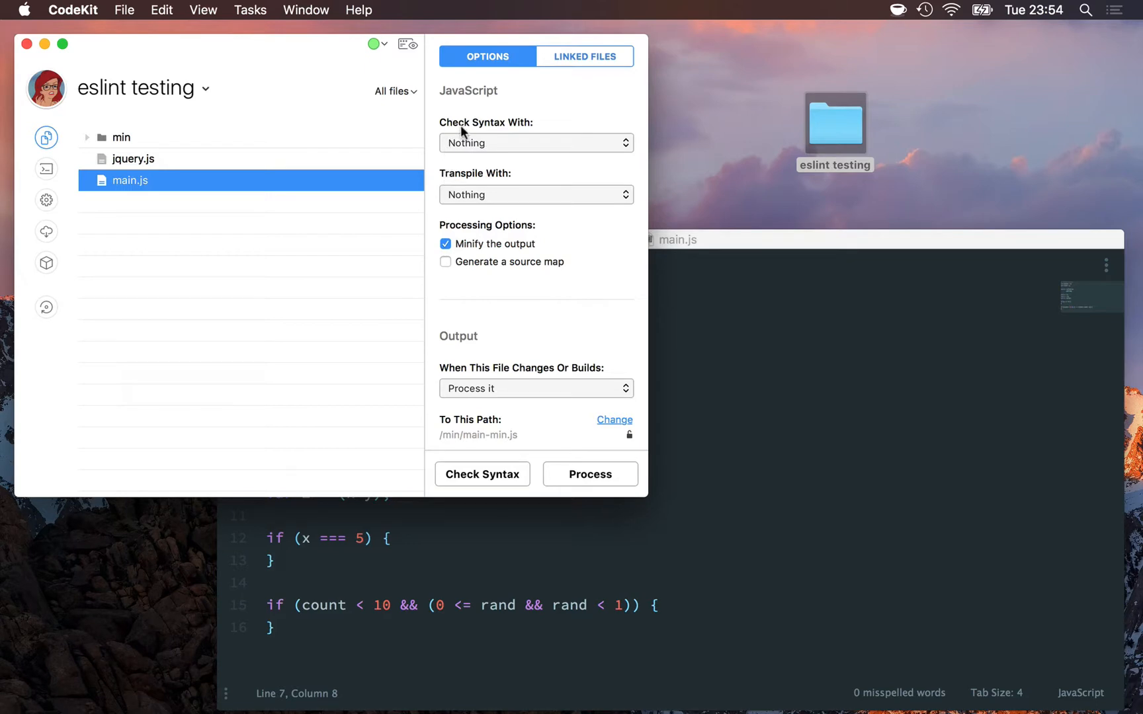
Step: Choose ESLint as the syntax checker for main.js
{"action": "left_click", "coordinate": [534, 141]}
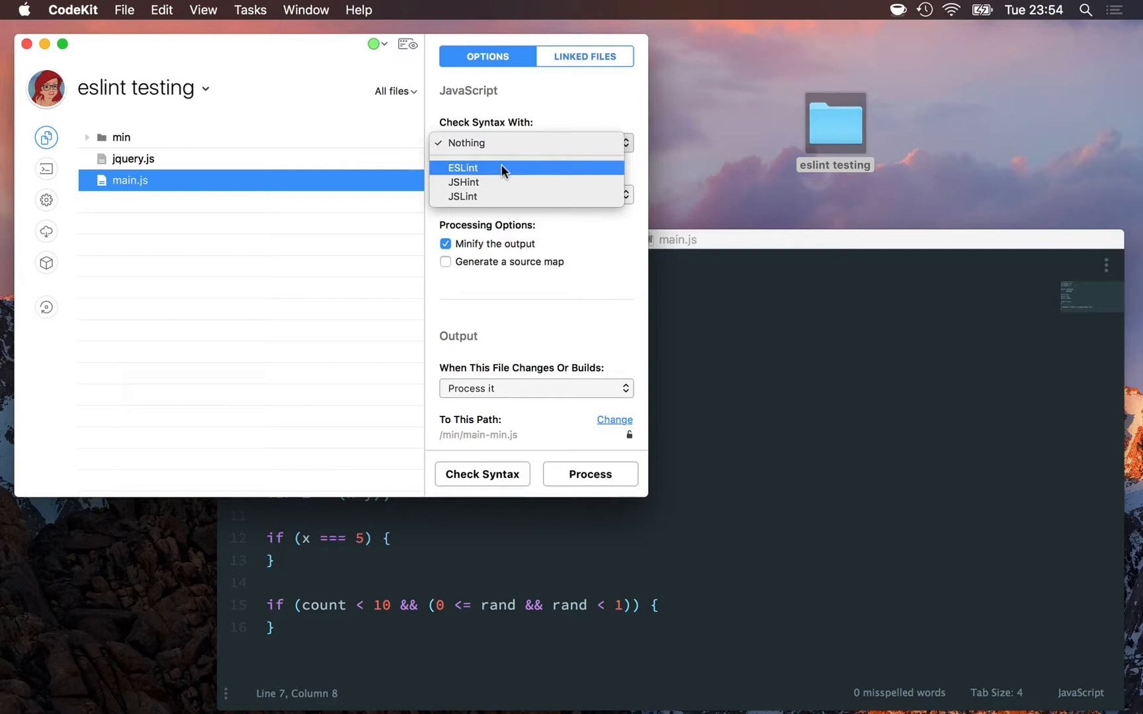
{"action": "mouse_move", "coordinate": [494, 197]}
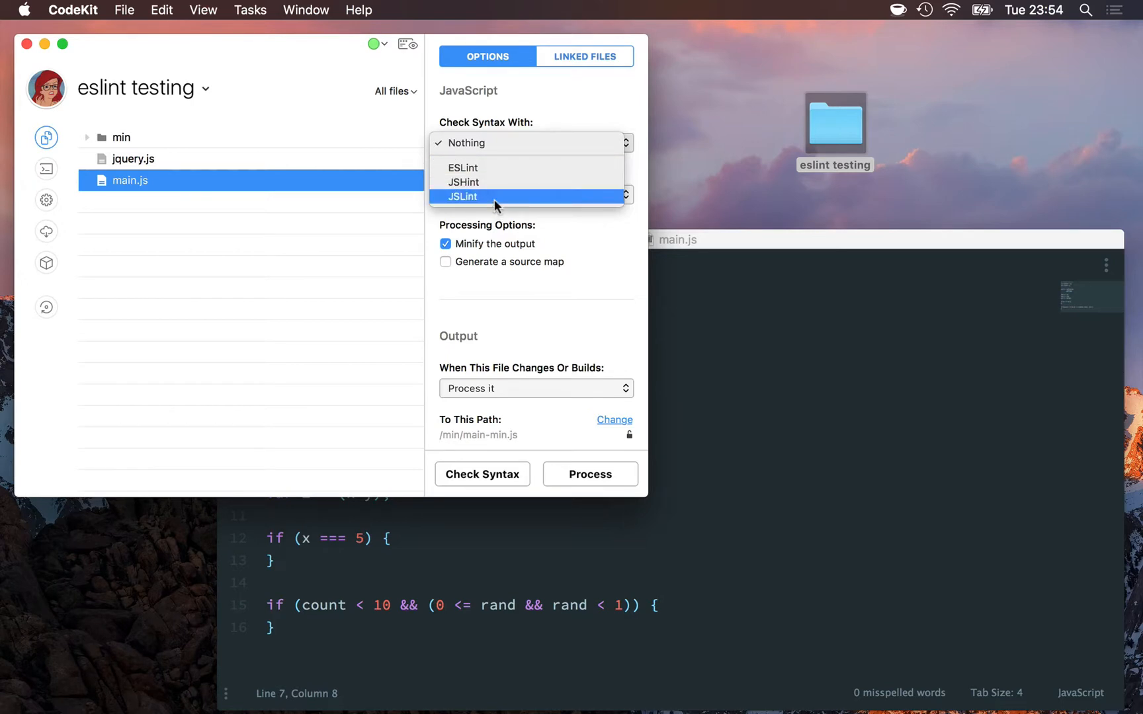
{"action": "mouse_move", "coordinate": [497, 183]}
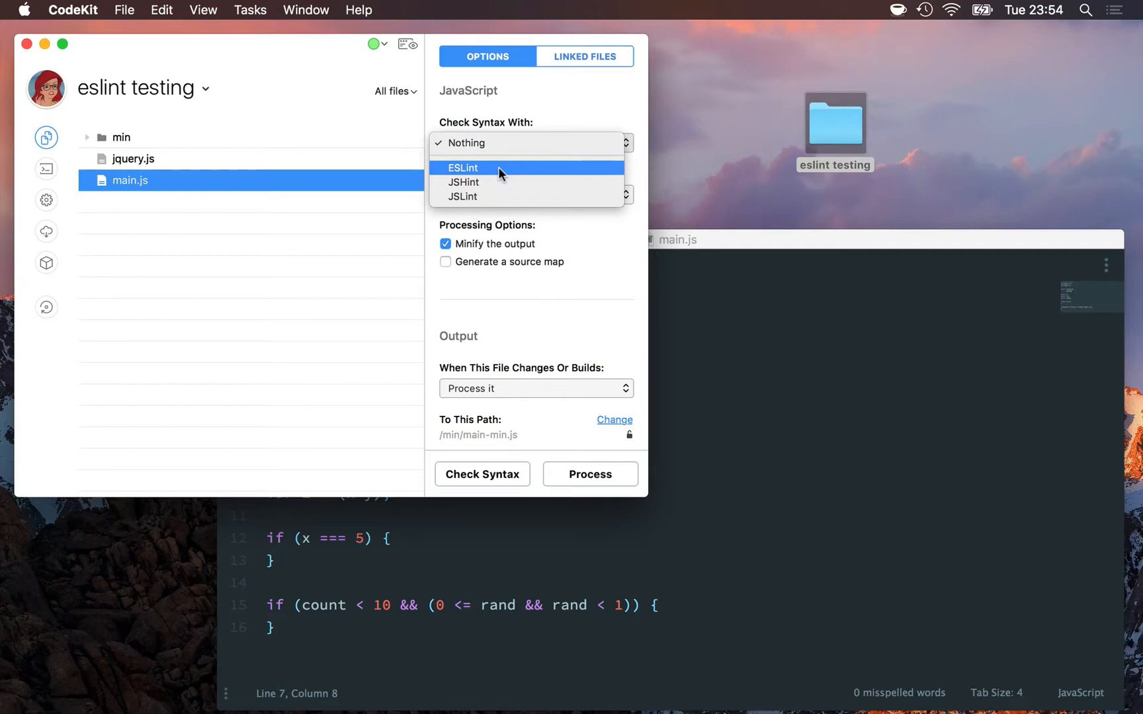
{"action": "left_click", "coordinate": [462, 168]}
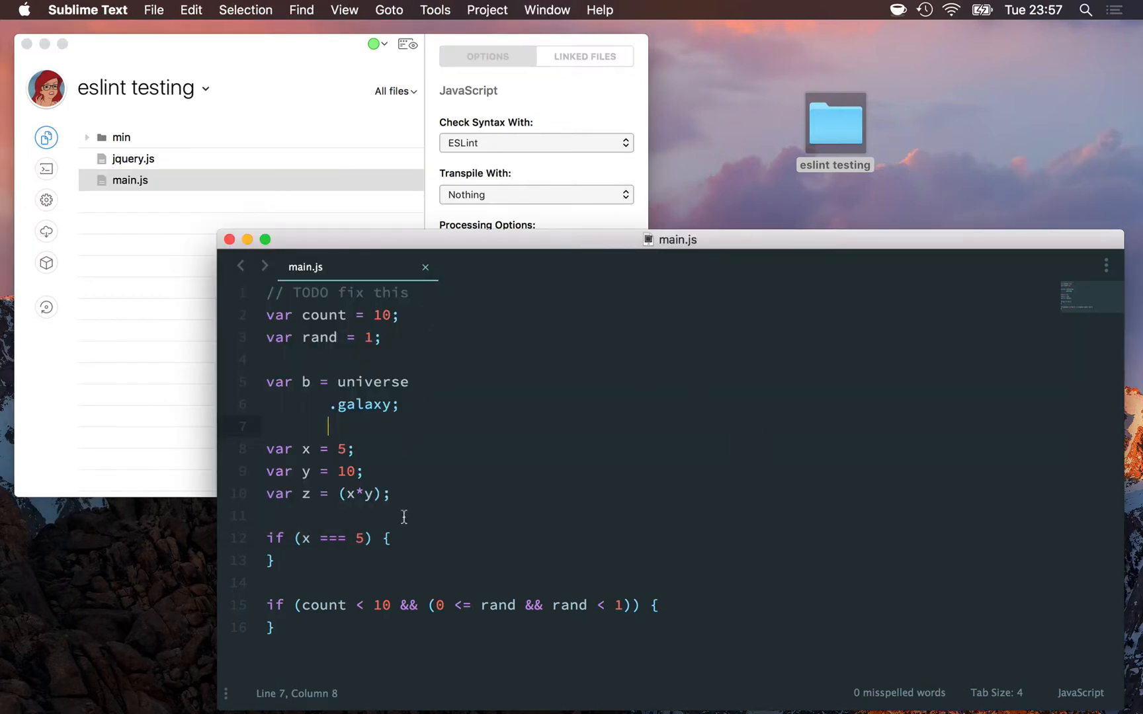
{"action": "mouse_move", "coordinate": [381, 633]}
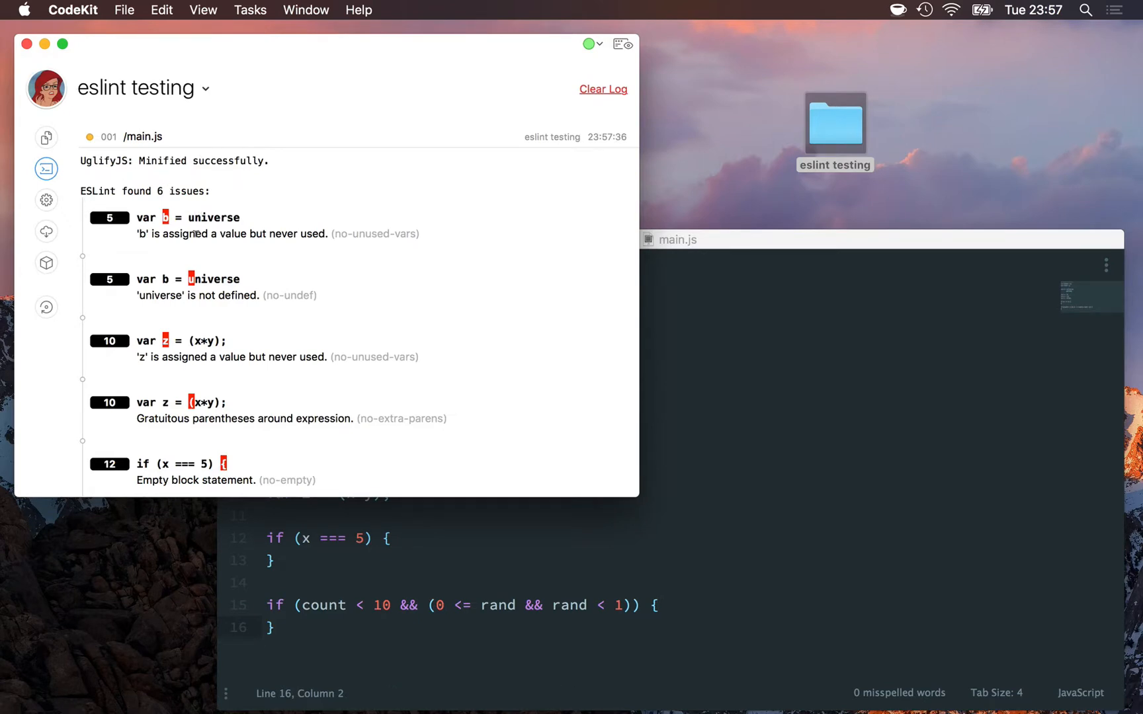
{"action": "mouse_move", "coordinate": [161, 140]}
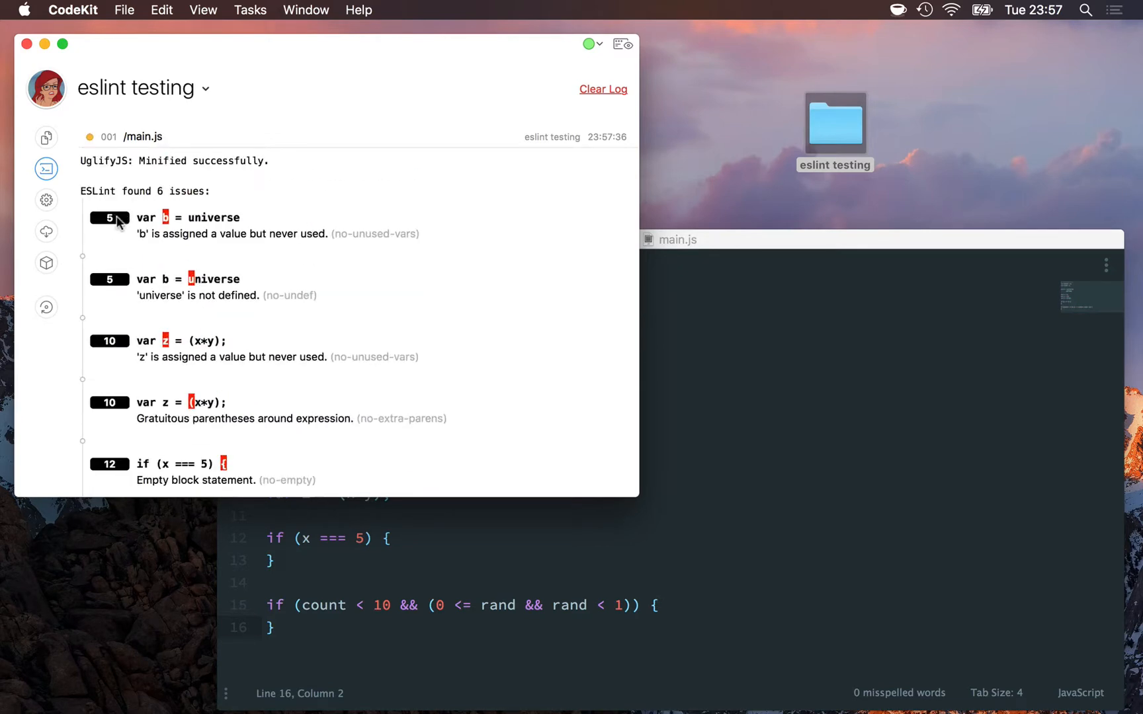
{"action": "mouse_move", "coordinate": [109, 217]}
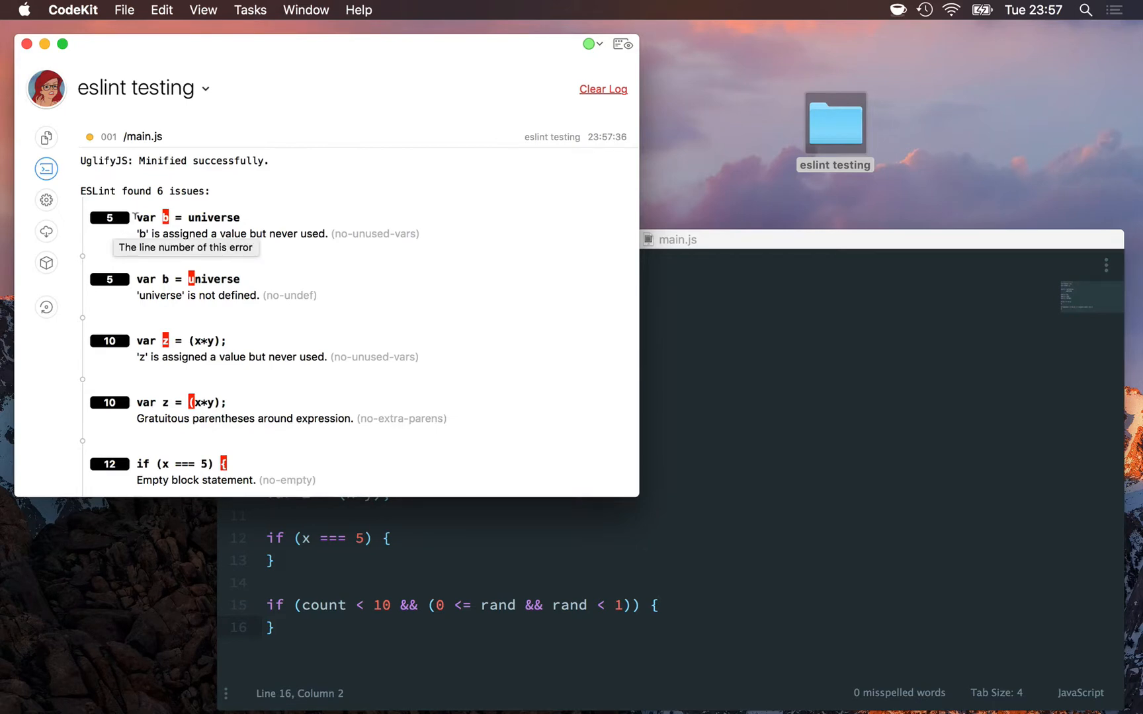
{"action": "mouse_move", "coordinate": [241, 217]}
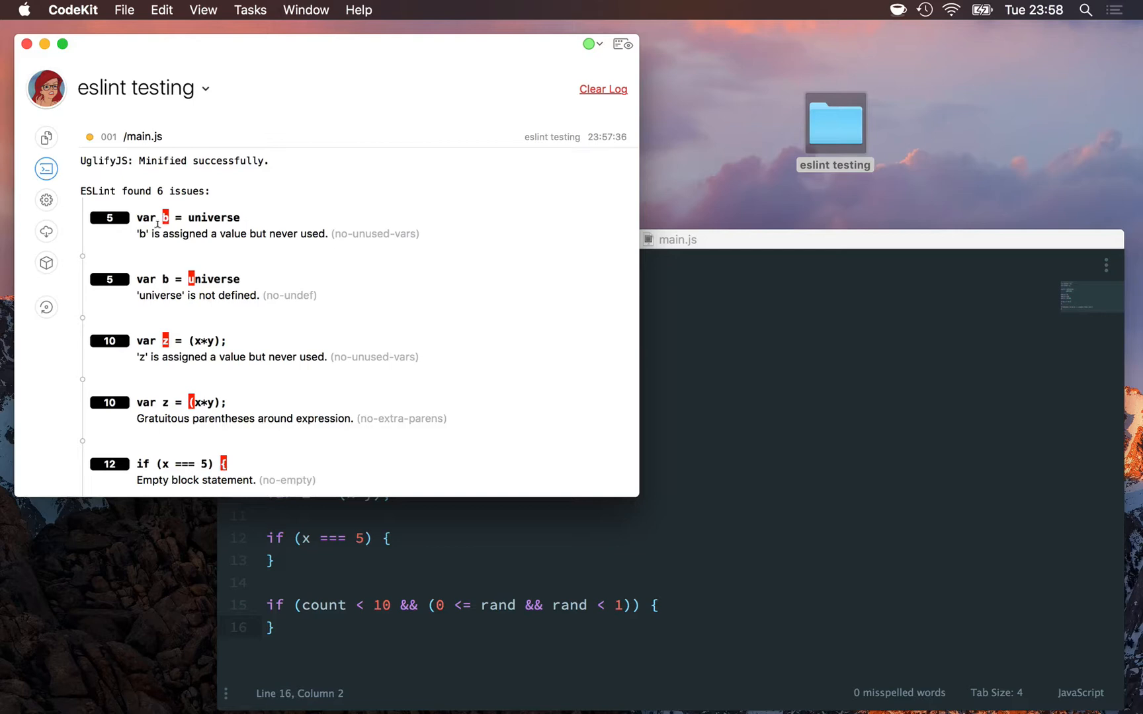
{"action": "mouse_move", "coordinate": [135, 233]}
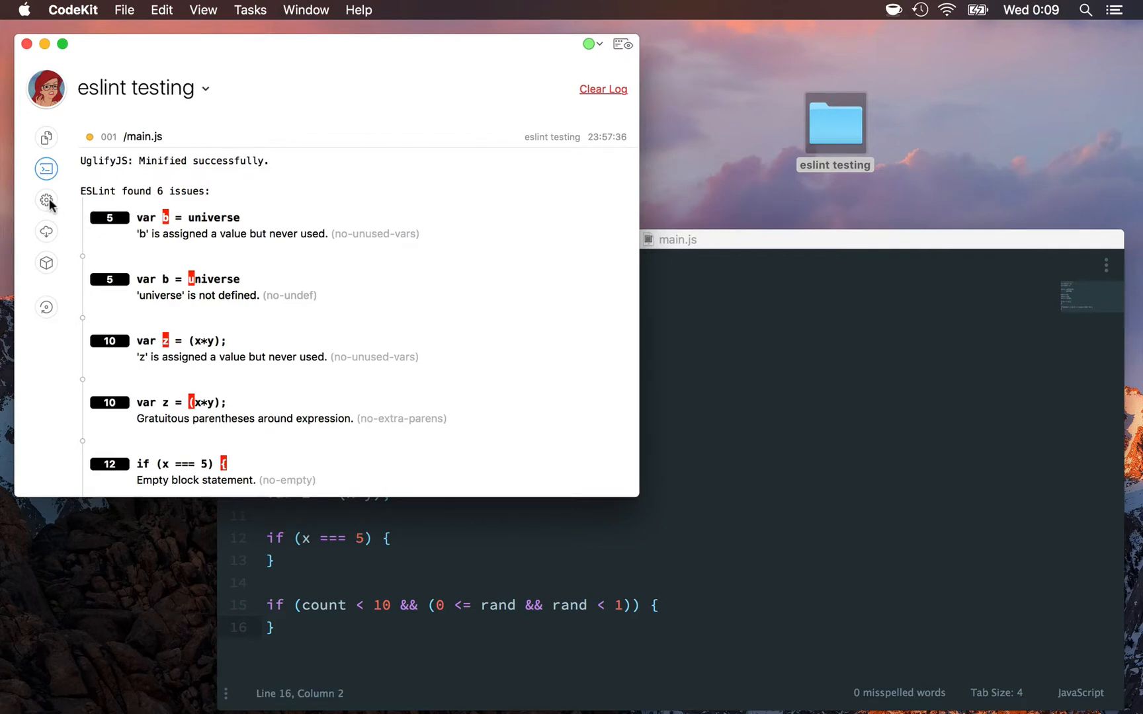
Step: Review the project's ESLint ECMA Version choices and keep ECMAScript 7
{"action": "left_click", "coordinate": [45, 201]}
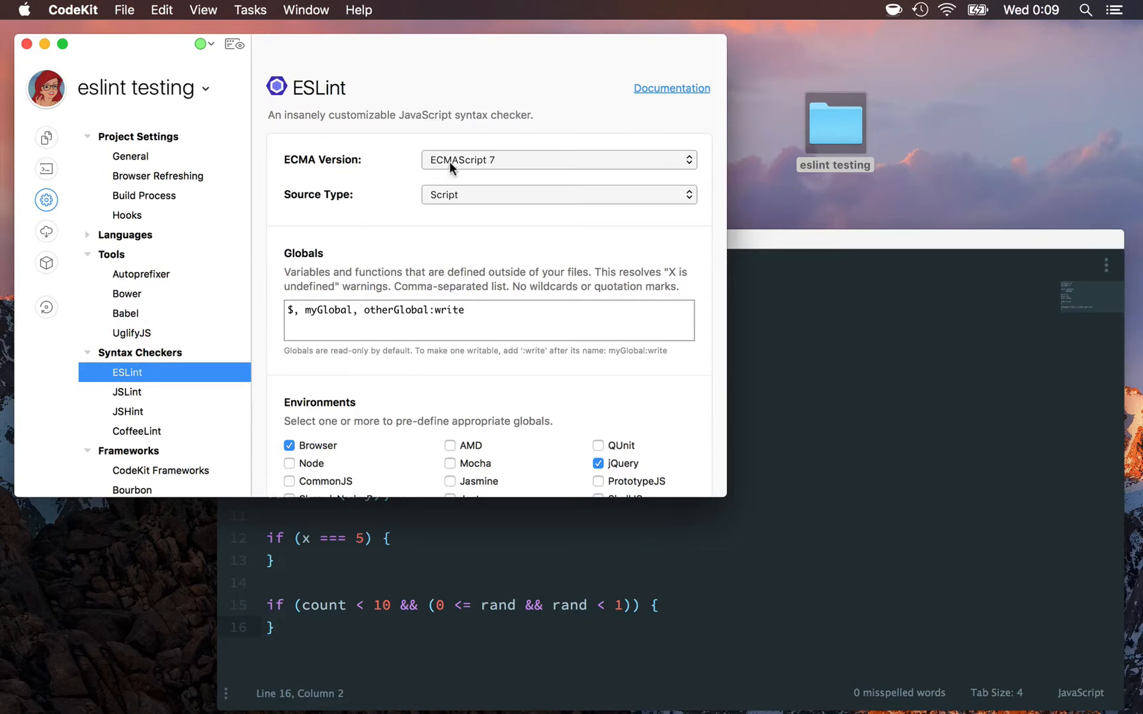
{"action": "left_click", "coordinate": [558, 160]}
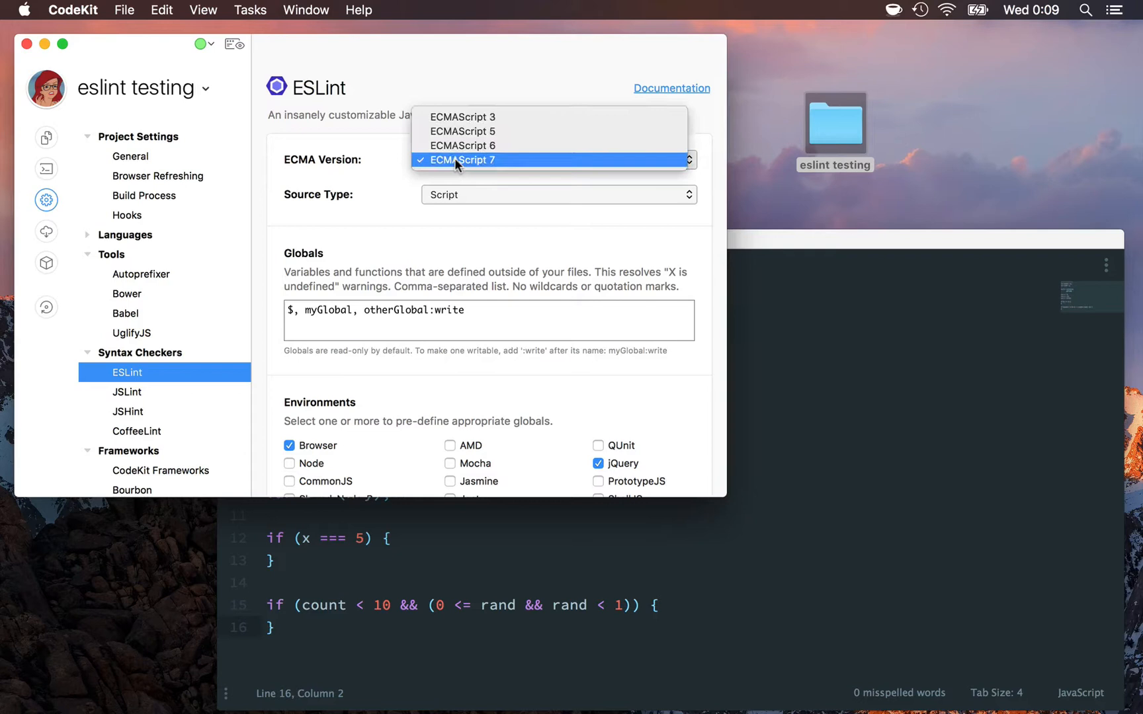
{"action": "mouse_move", "coordinate": [466, 173]}
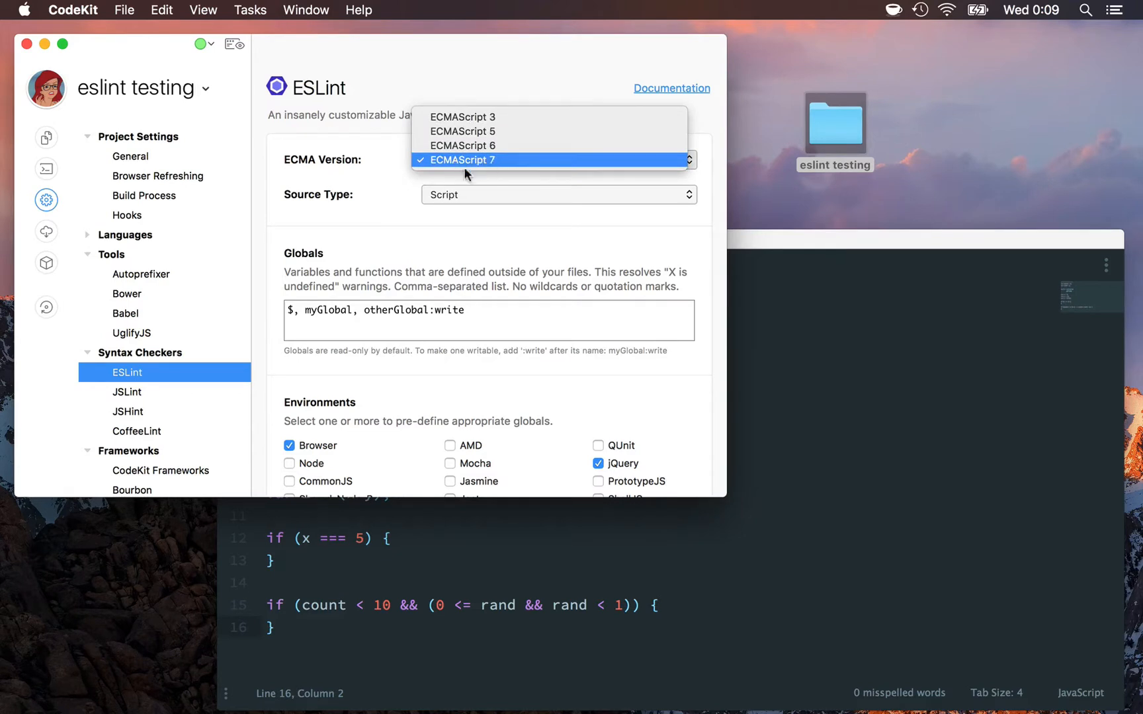
{"action": "left_click", "coordinate": [461, 160]}
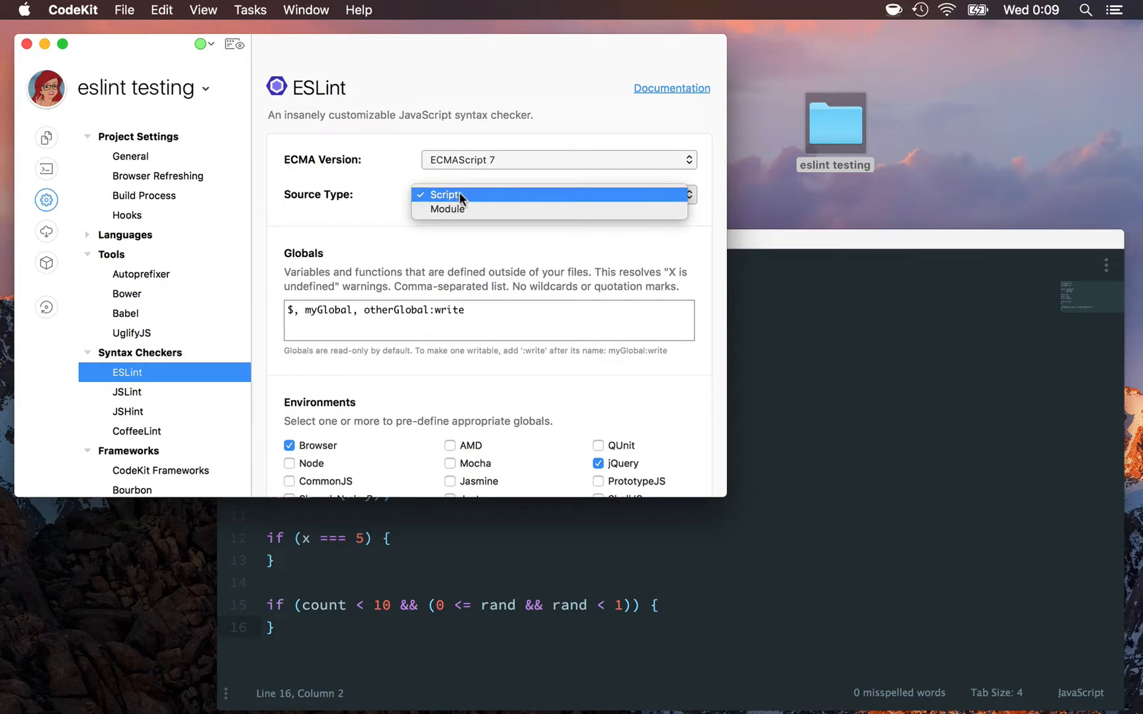
{"action": "mouse_move", "coordinate": [467, 210]}
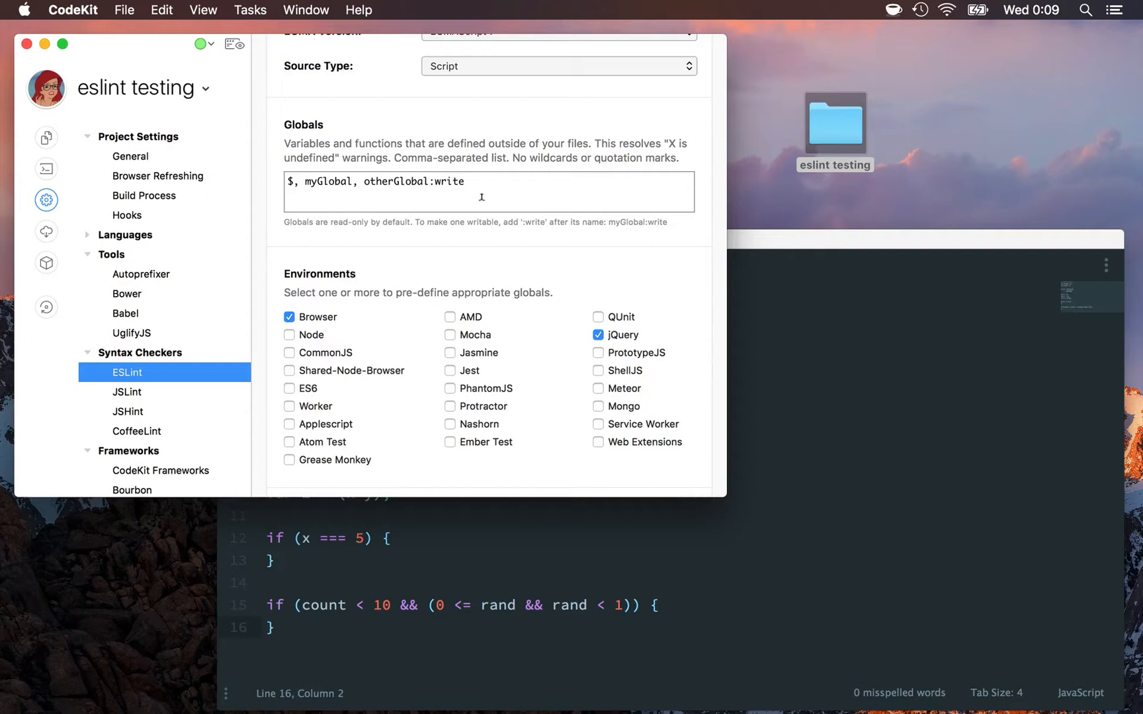
{"action": "mouse_move", "coordinate": [775, 646]}
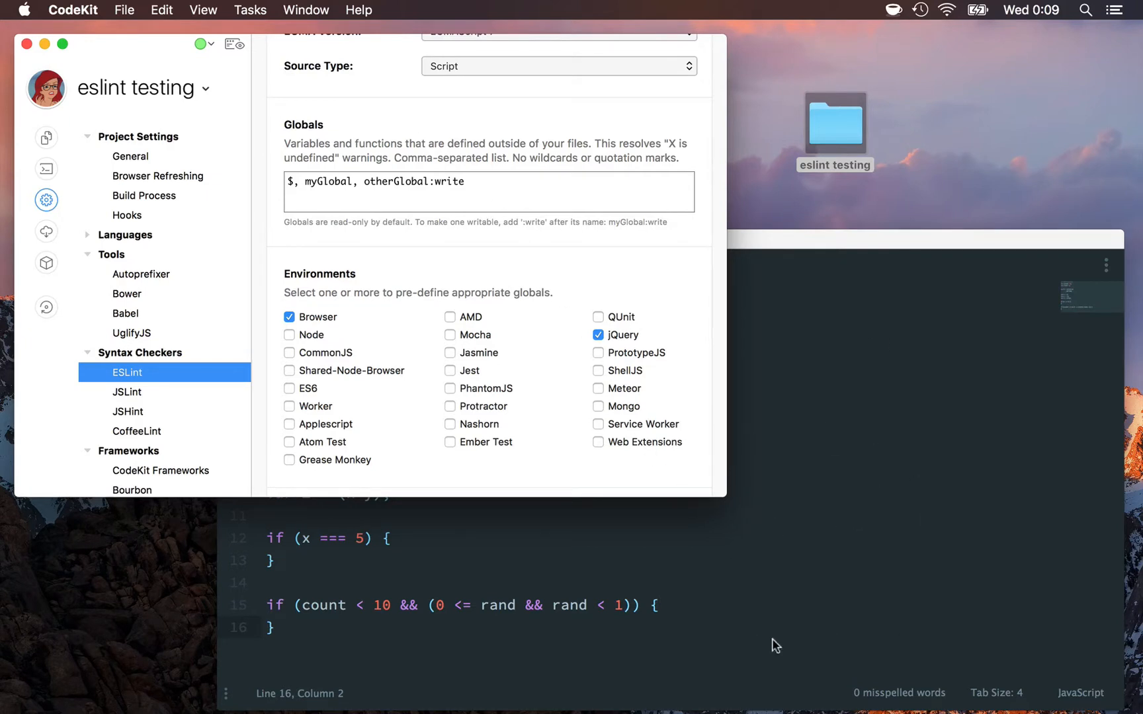
{"action": "mouse_move", "coordinate": [1022, 180]}
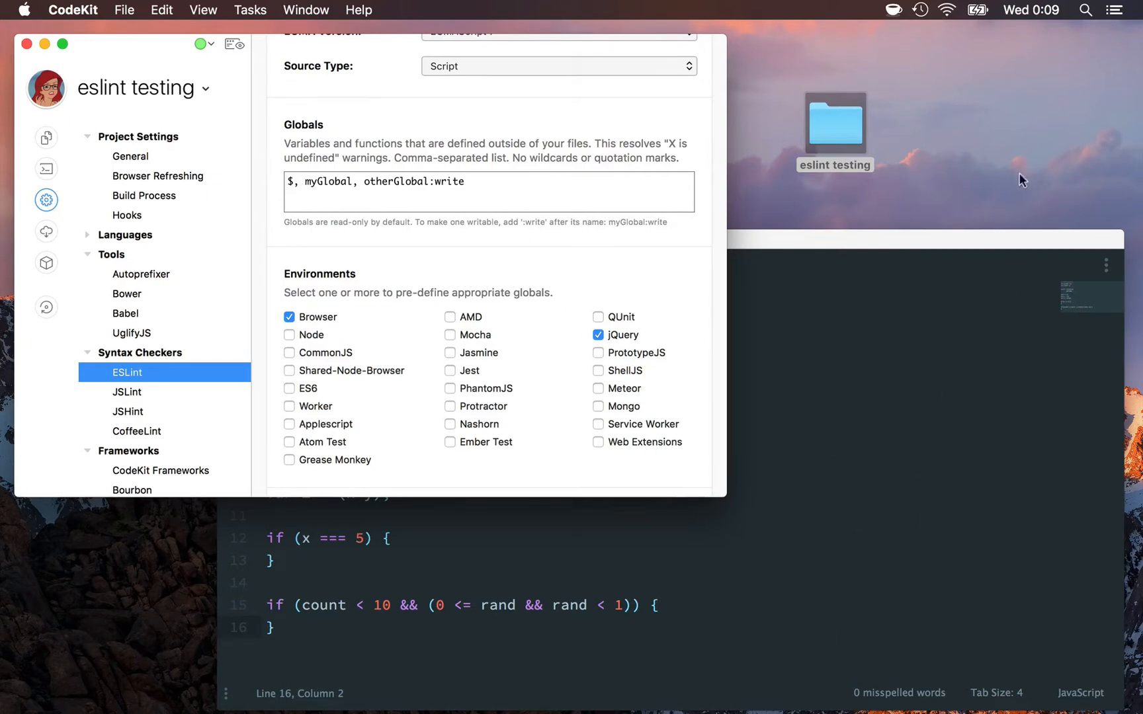
{"action": "mouse_move", "coordinate": [885, 140]}
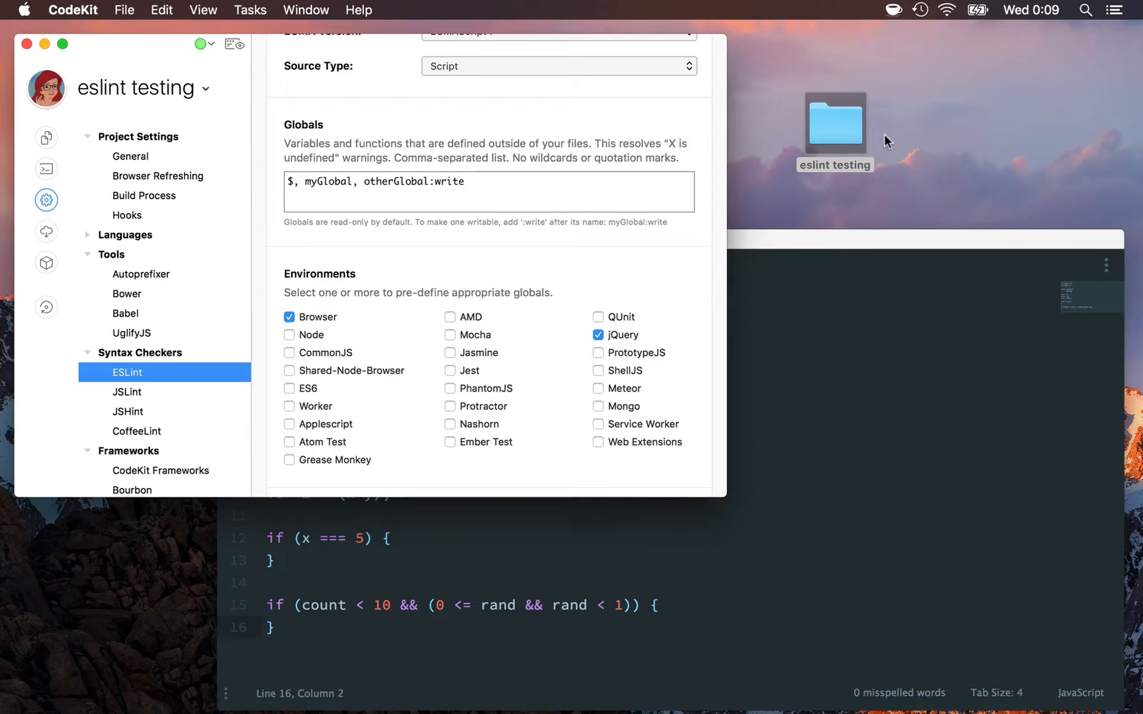
{"action": "mouse_move", "coordinate": [791, 580]}
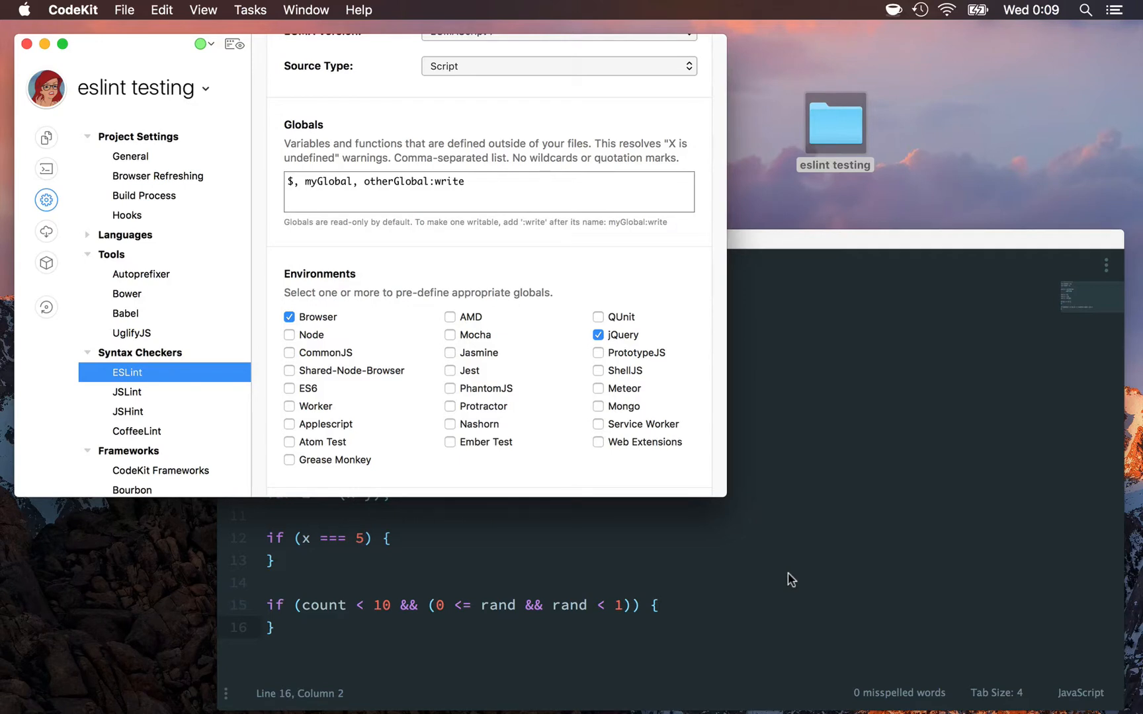
{"action": "mouse_move", "coordinate": [823, 262]}
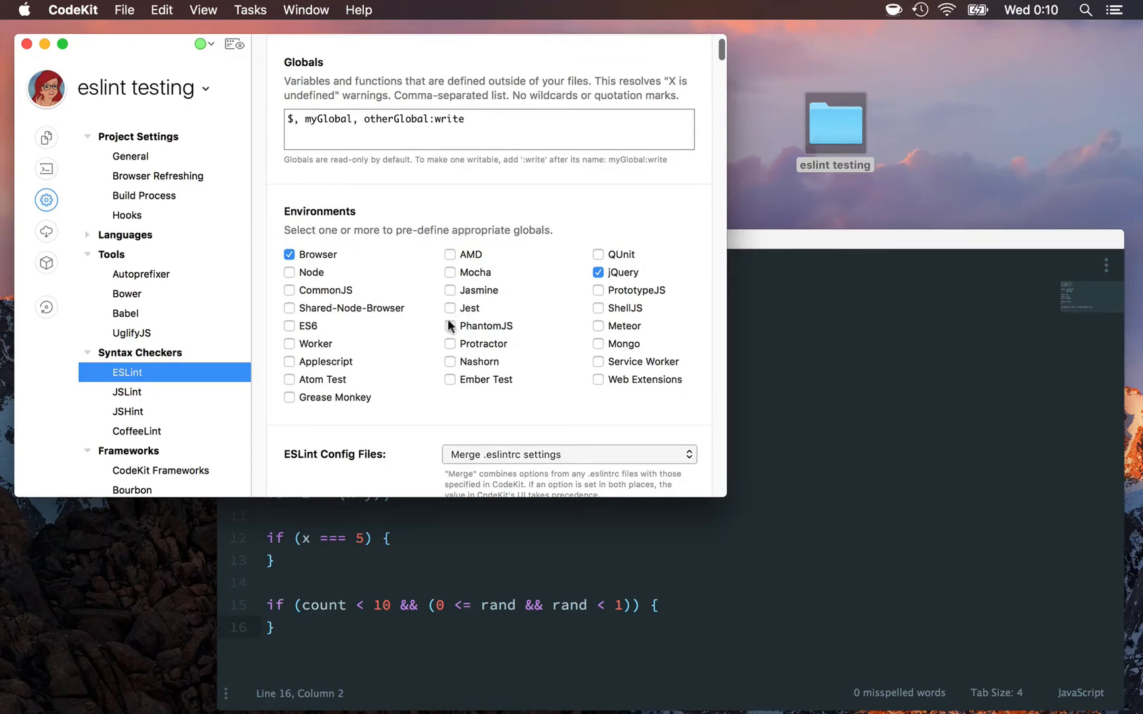
{"action": "mouse_move", "coordinate": [780, 247]}
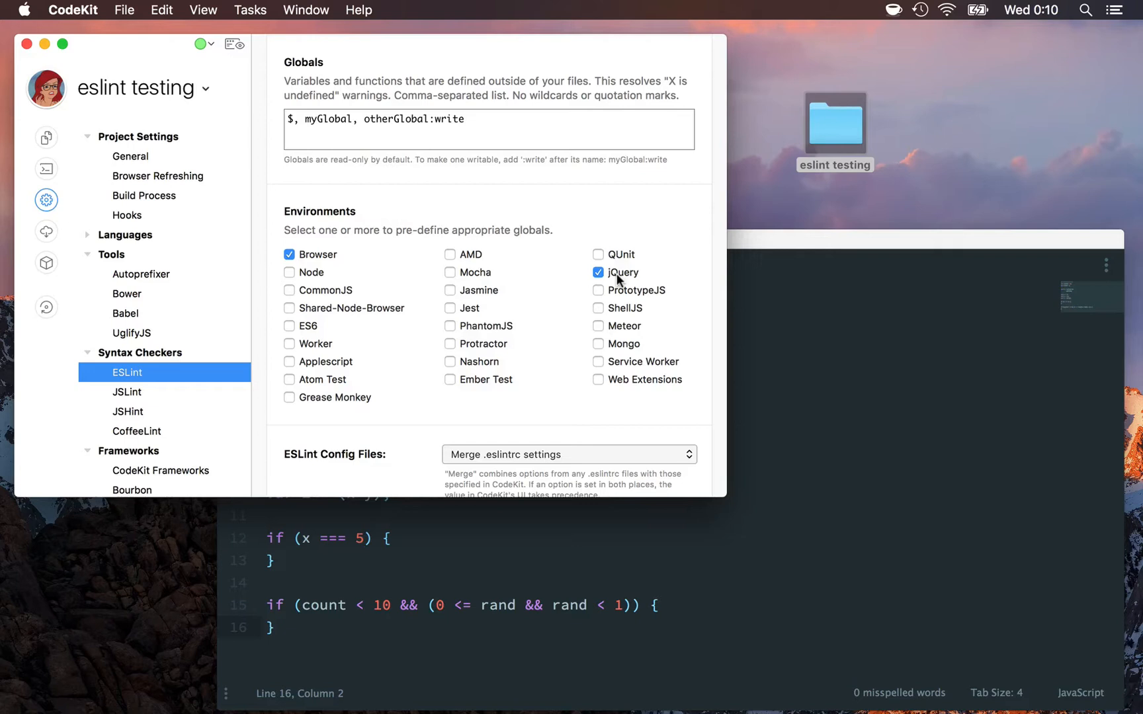
{"action": "mouse_move", "coordinate": [698, 325]}
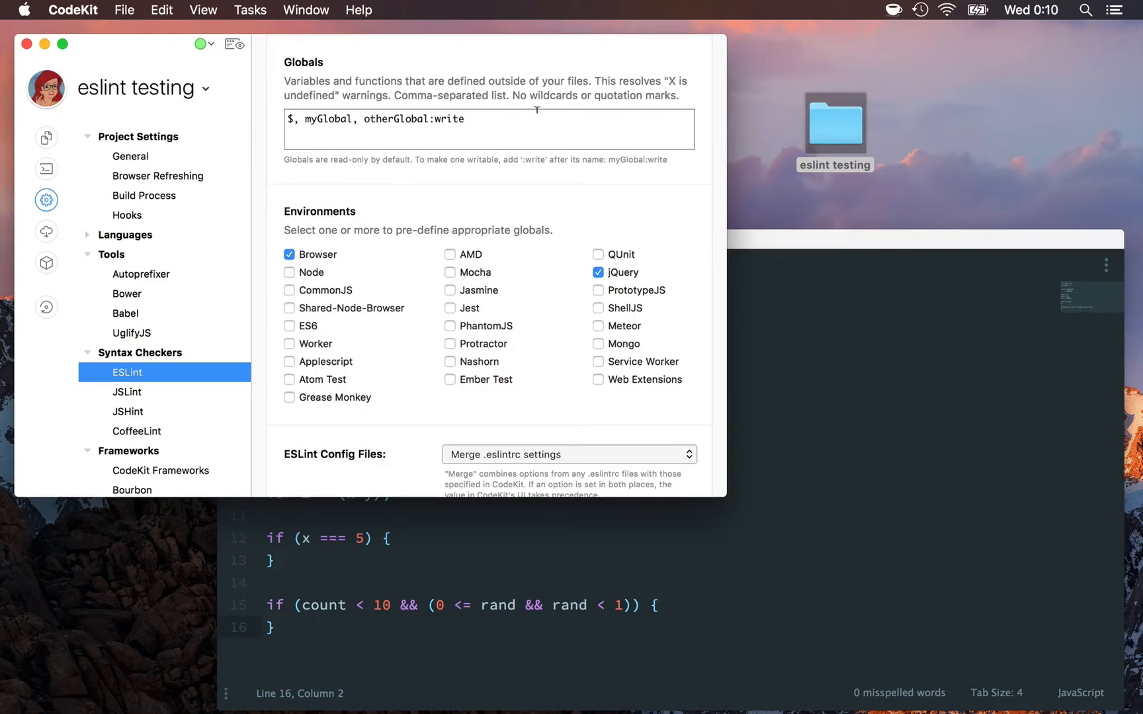
{"action": "mouse_move", "coordinate": [620, 284]}
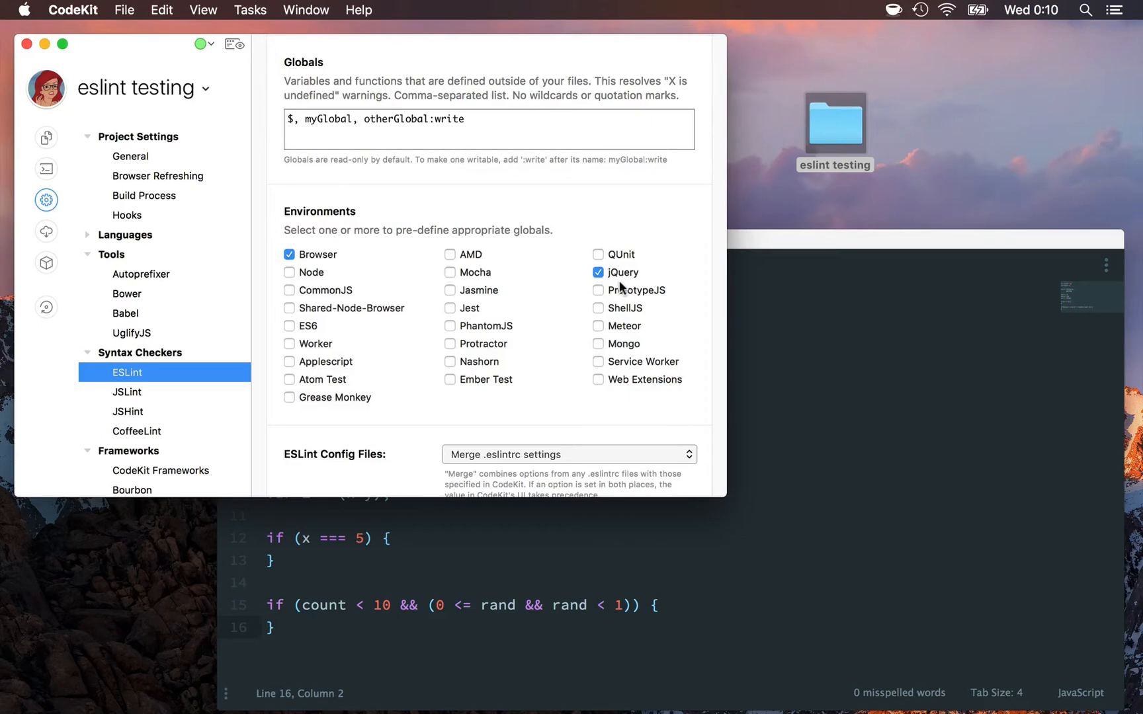
{"action": "scroll", "scroll_direction": "down", "scroll_amount": 3}
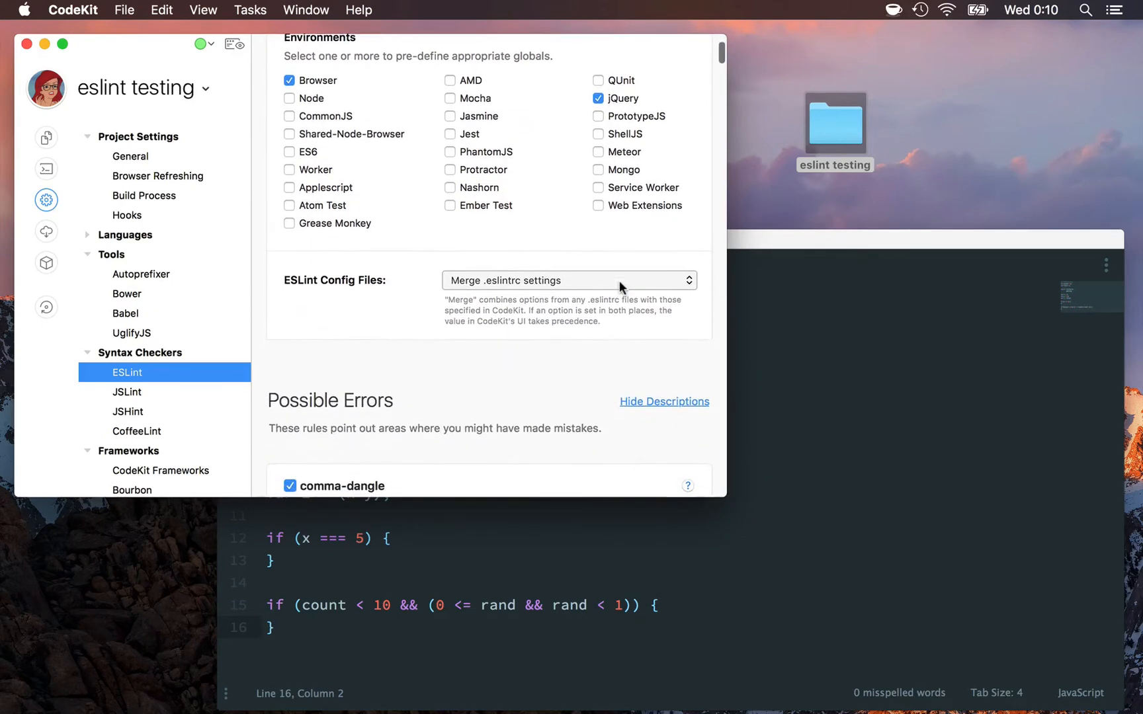
{"action": "mouse_move", "coordinate": [460, 287]}
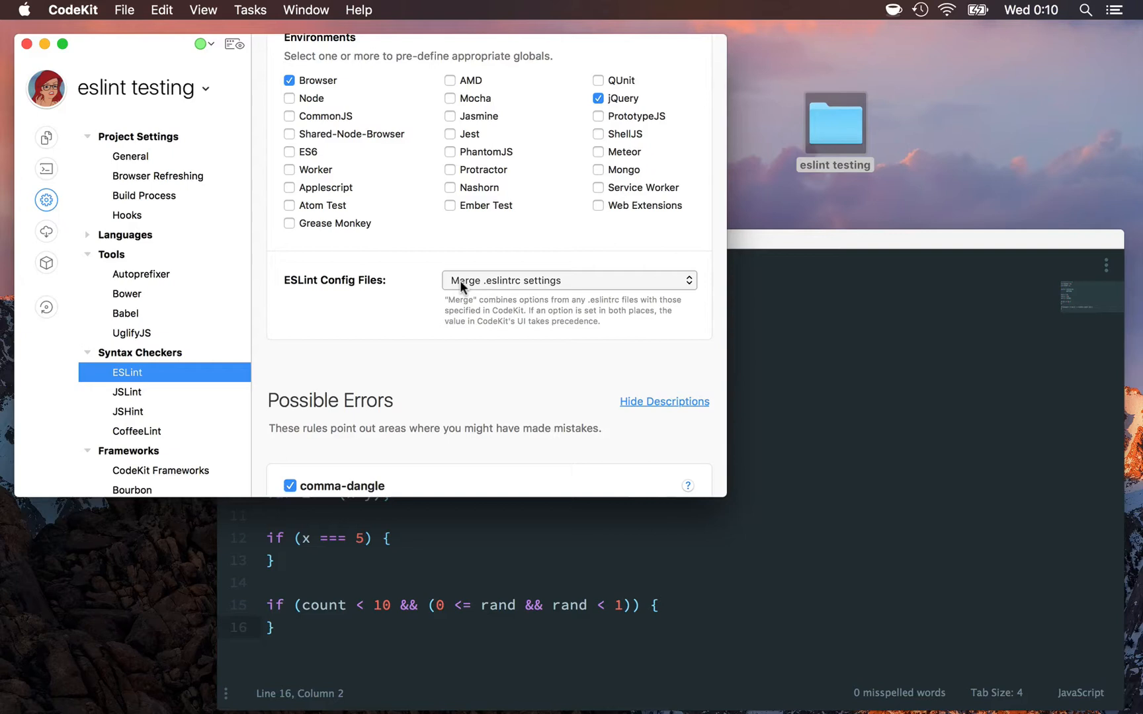
{"action": "mouse_move", "coordinate": [524, 294]}
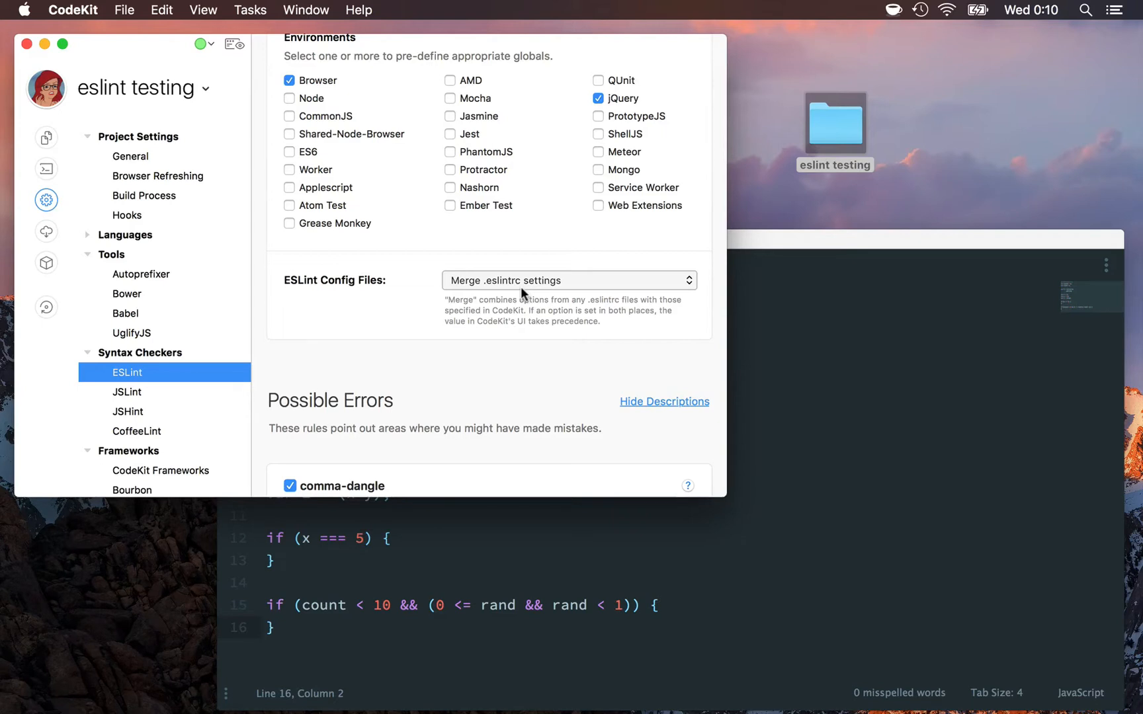
{"action": "mouse_move", "coordinate": [629, 417]}
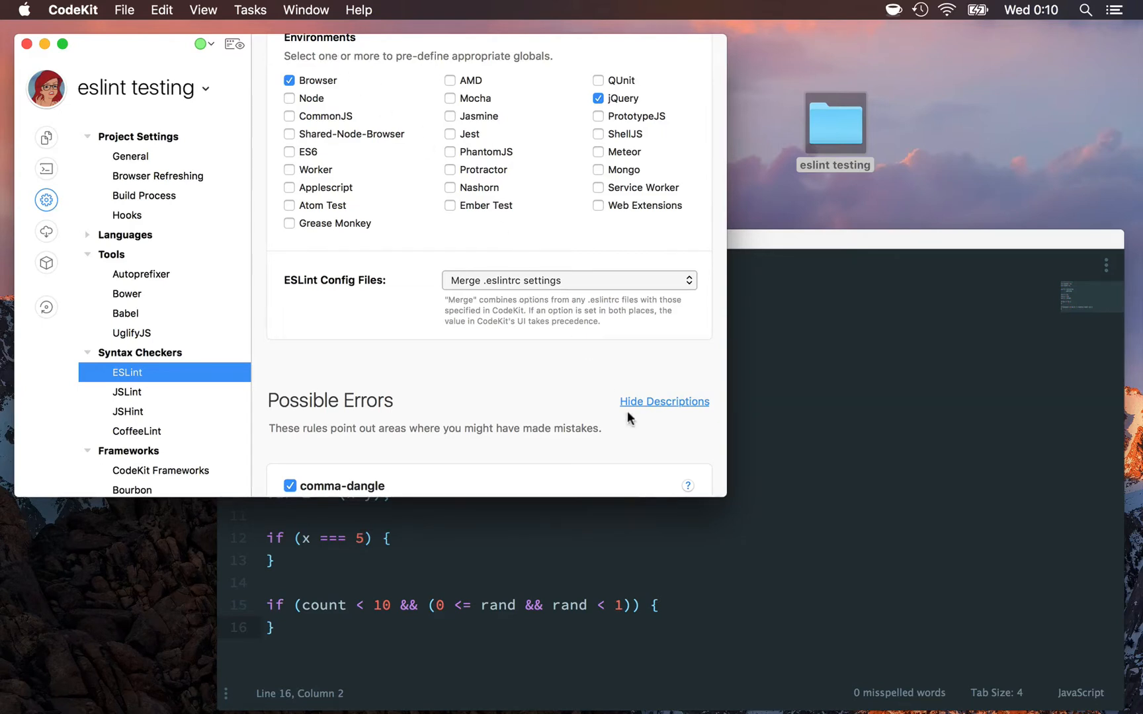
{"action": "left_click", "coordinate": [568, 280]}
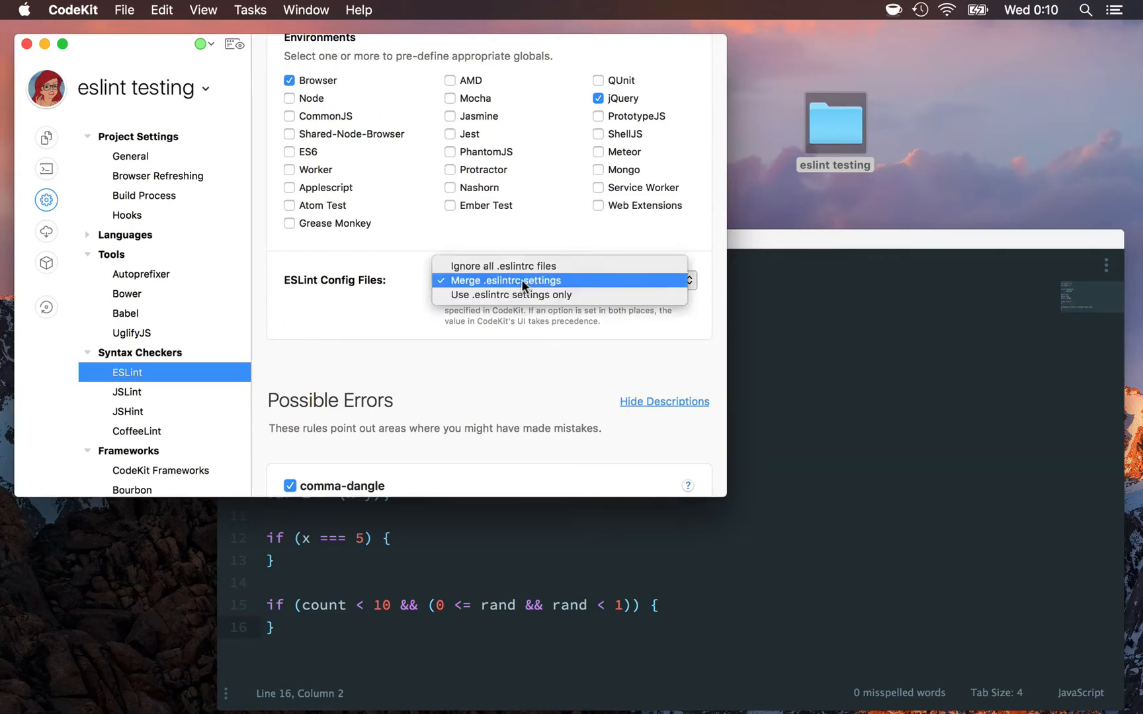
{"action": "mouse_move", "coordinate": [512, 295]}
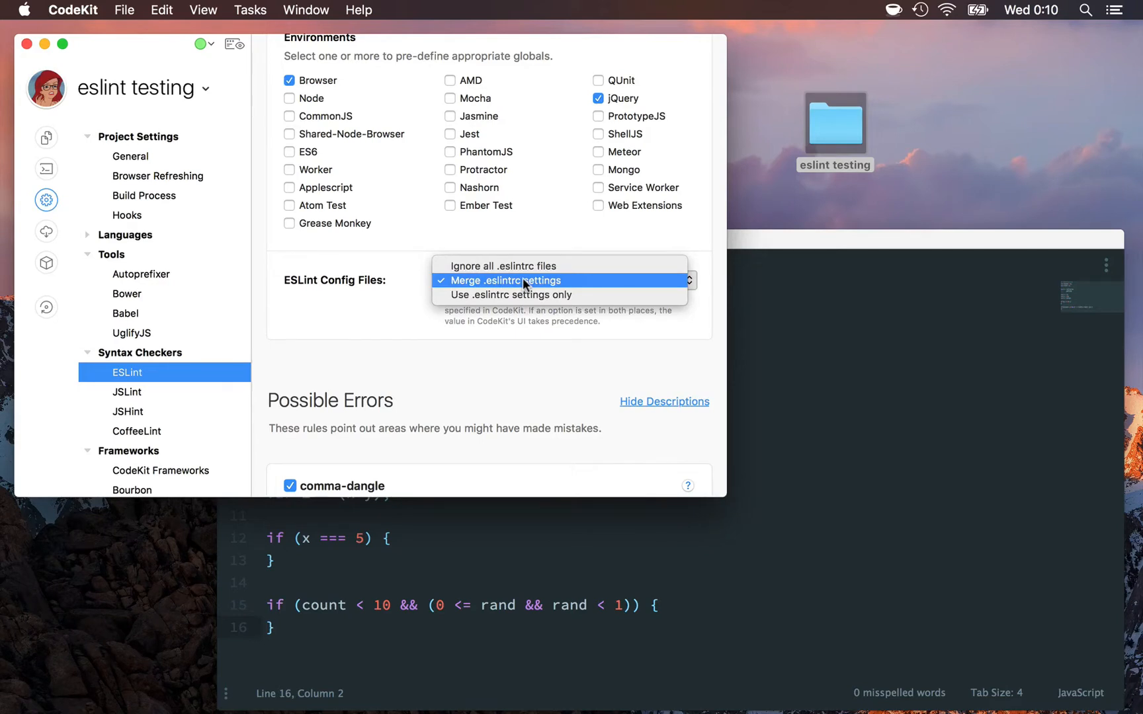
{"action": "mouse_move", "coordinate": [560, 219]}
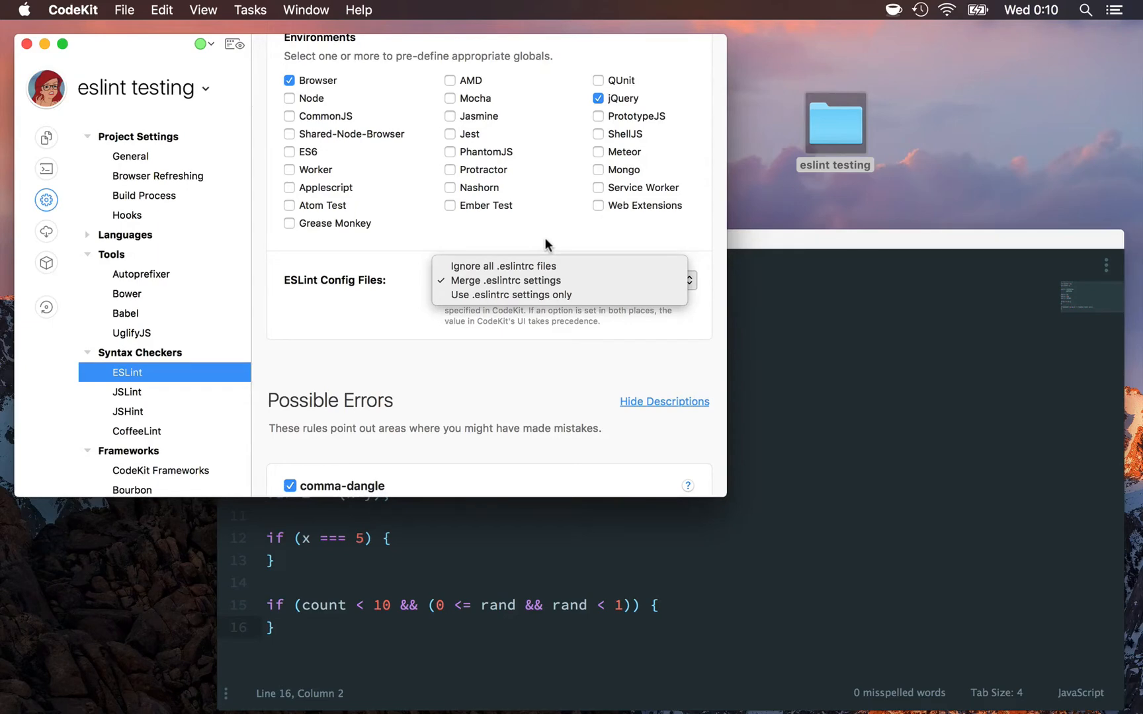
{"action": "left_click", "coordinate": [505, 280]}
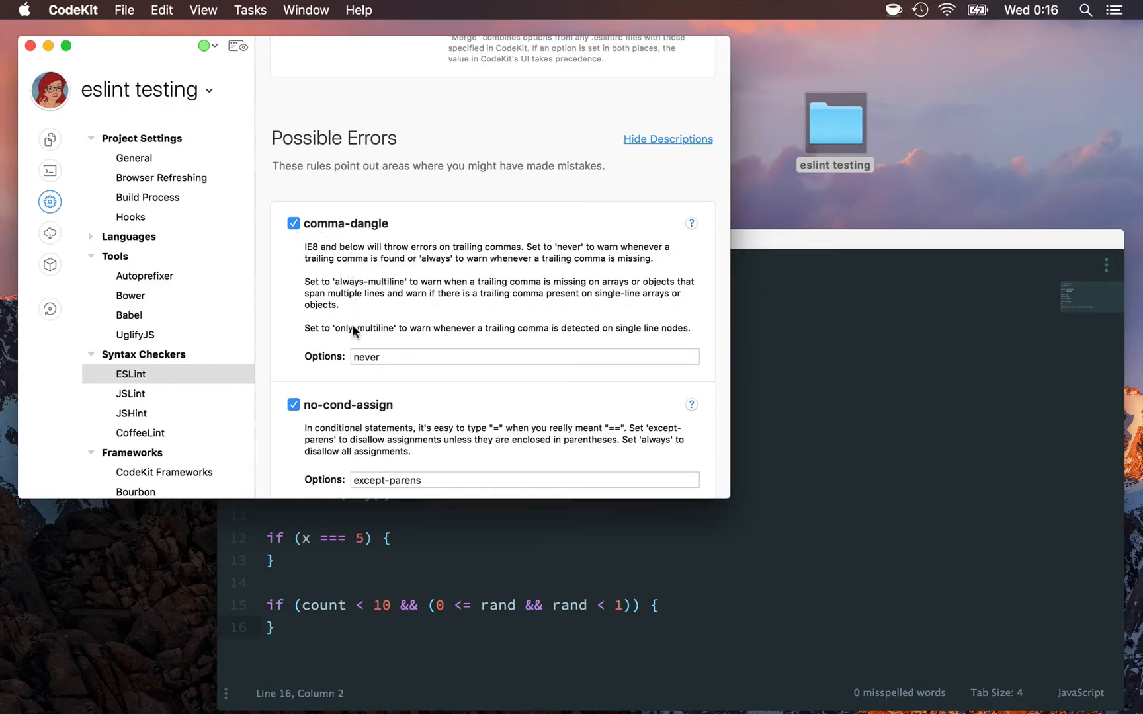
{"action": "mouse_move", "coordinate": [642, 254]}
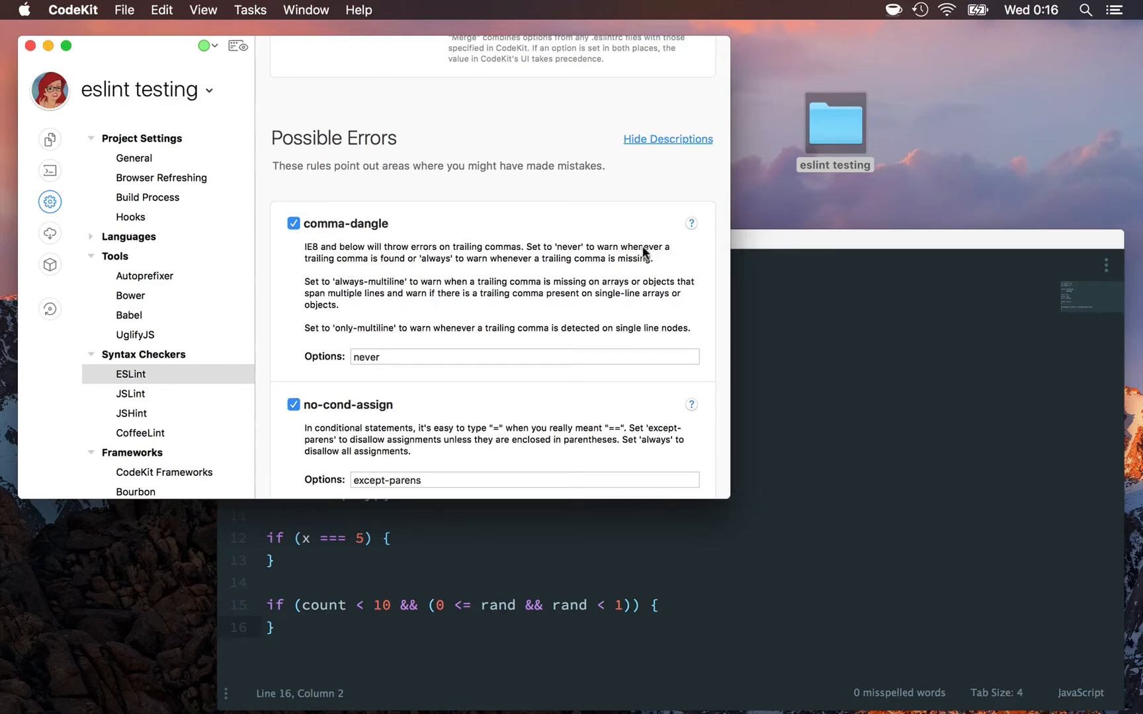
{"action": "left_click", "coordinate": [690, 223]}
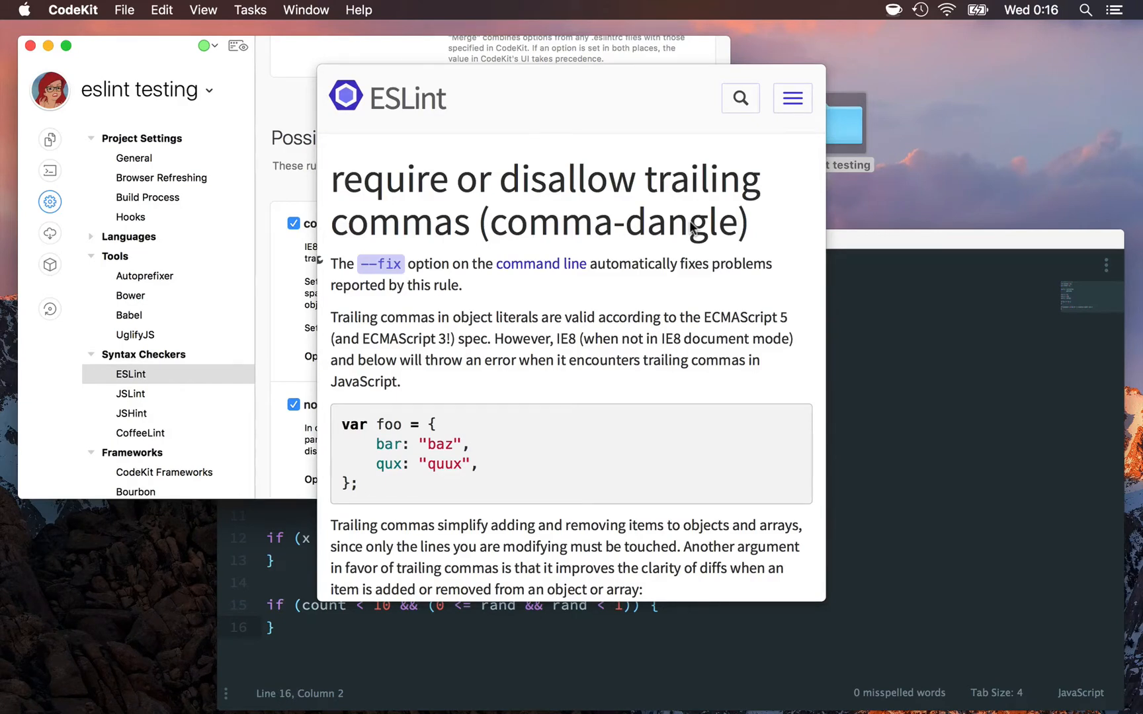
{"action": "mouse_move", "coordinate": [599, 304]}
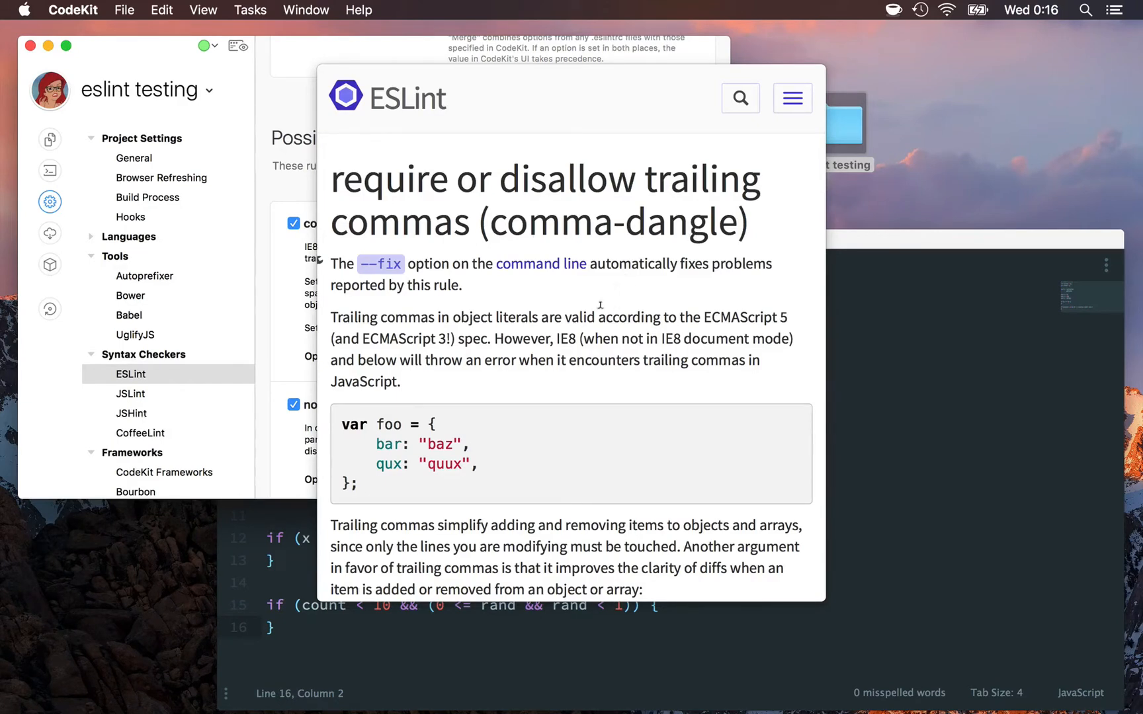
{"action": "scroll", "scroll_direction": "down", "scroll_amount": 3}
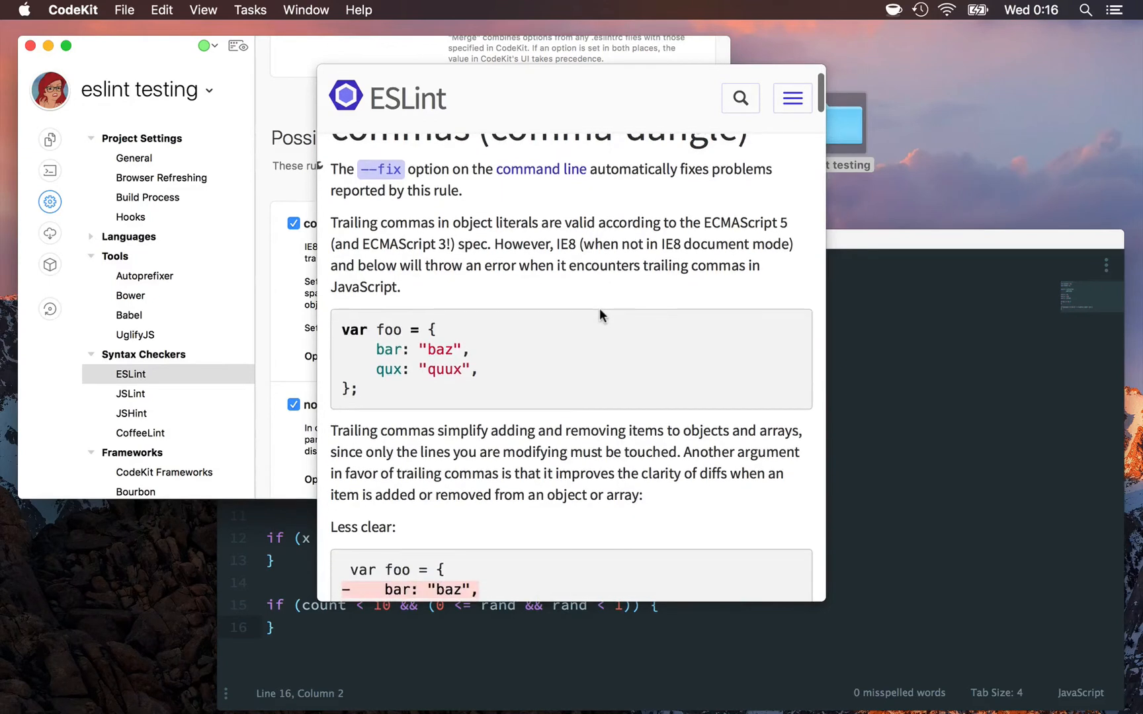
{"action": "scroll", "scroll_direction": "down", "scroll_amount": 3}
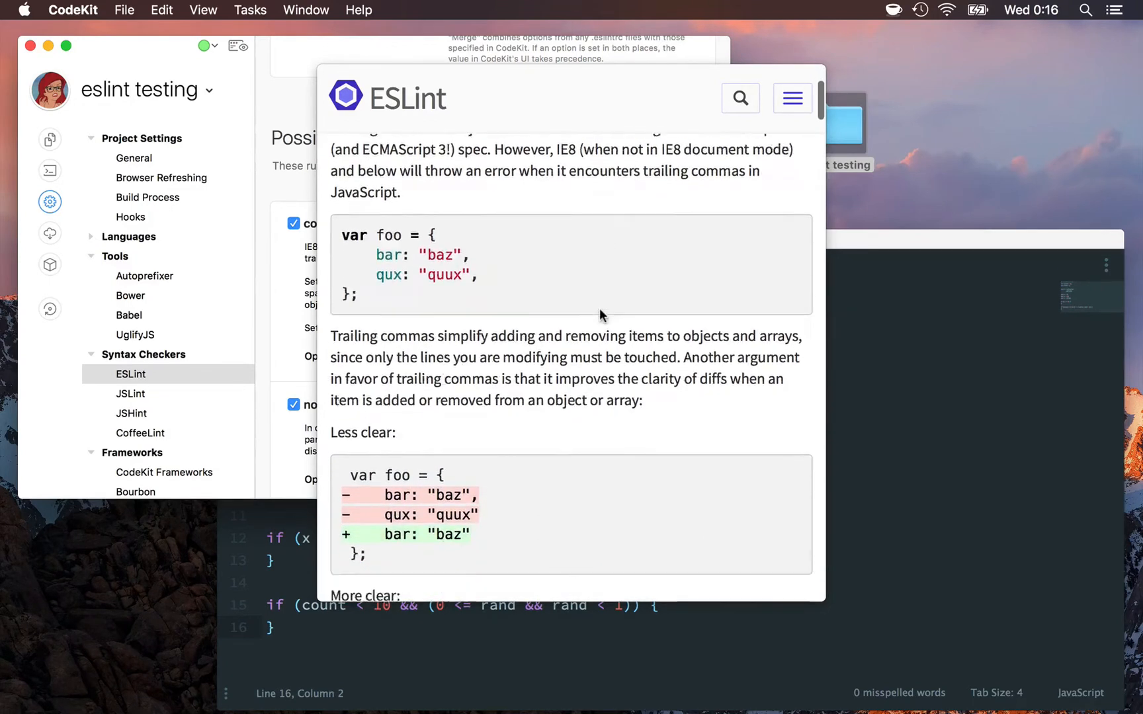
{"action": "scroll", "scroll_direction": "down", "scroll_amount": 3}
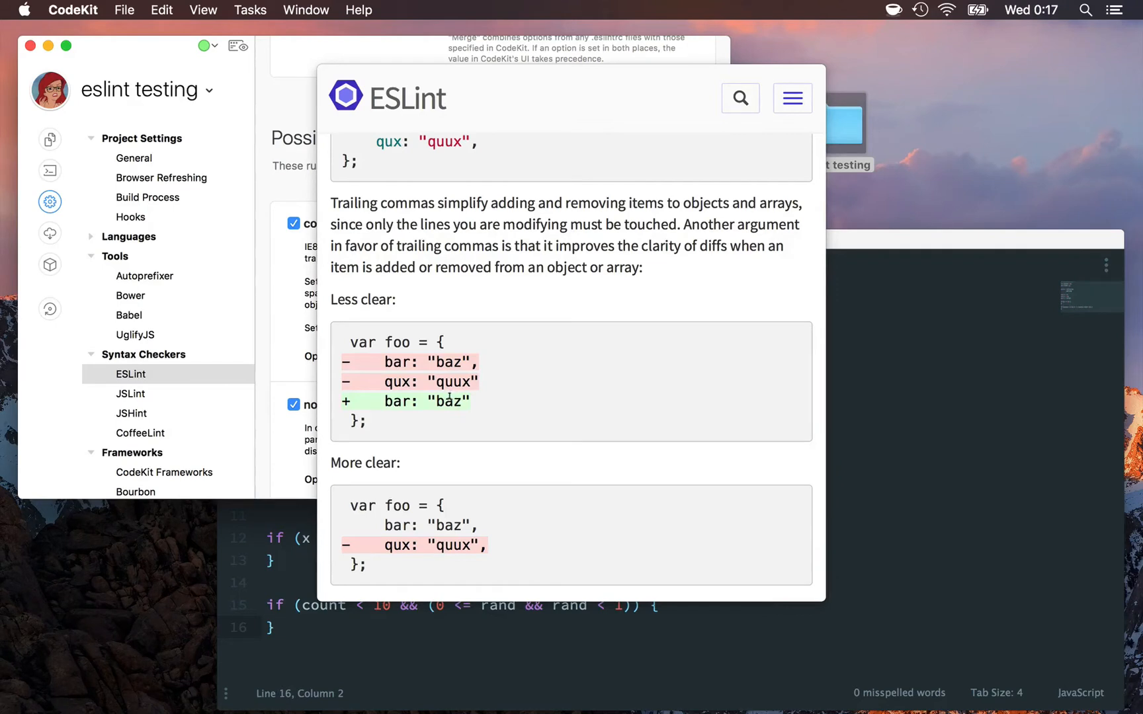
{"action": "scroll", "scroll_direction": "down", "scroll_amount": 3}
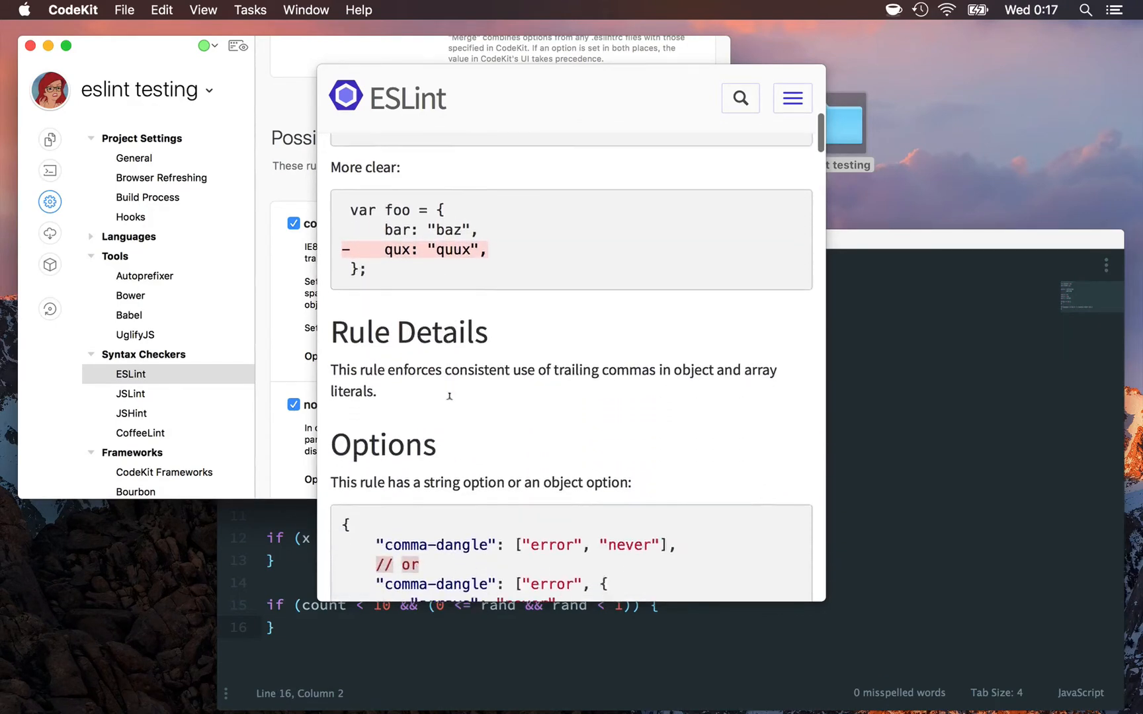
{"action": "scroll", "scroll_direction": "down", "scroll_amount": 3}
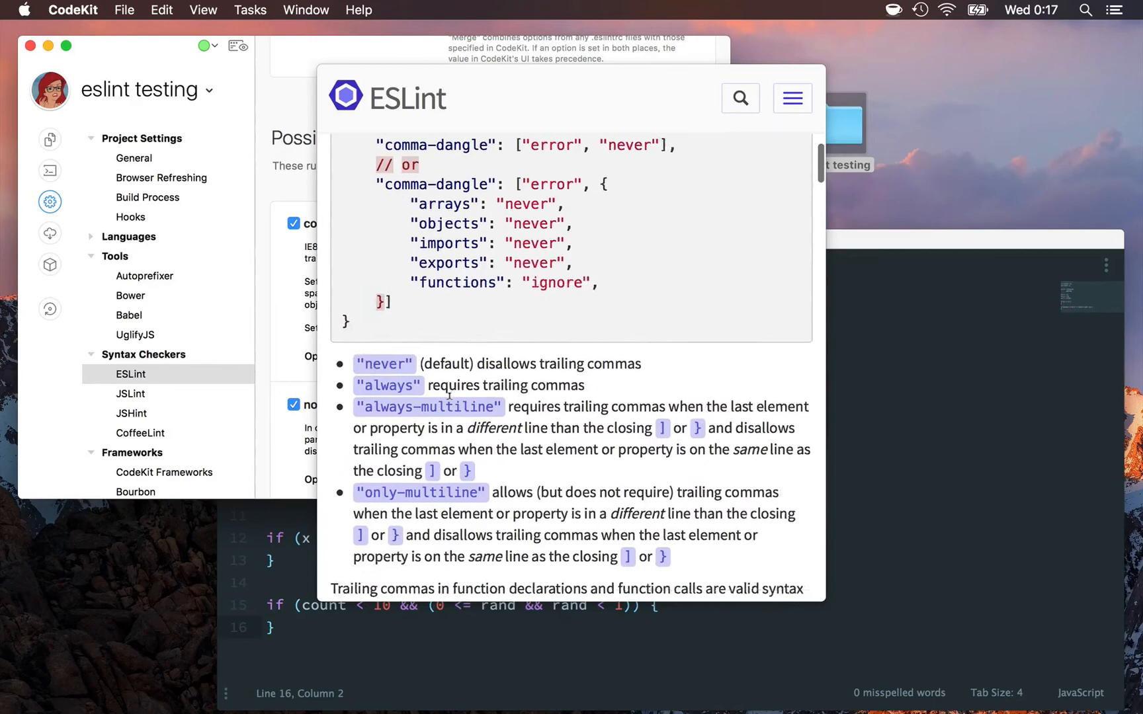
{"action": "scroll", "scroll_direction": "down", "scroll_amount": 3}
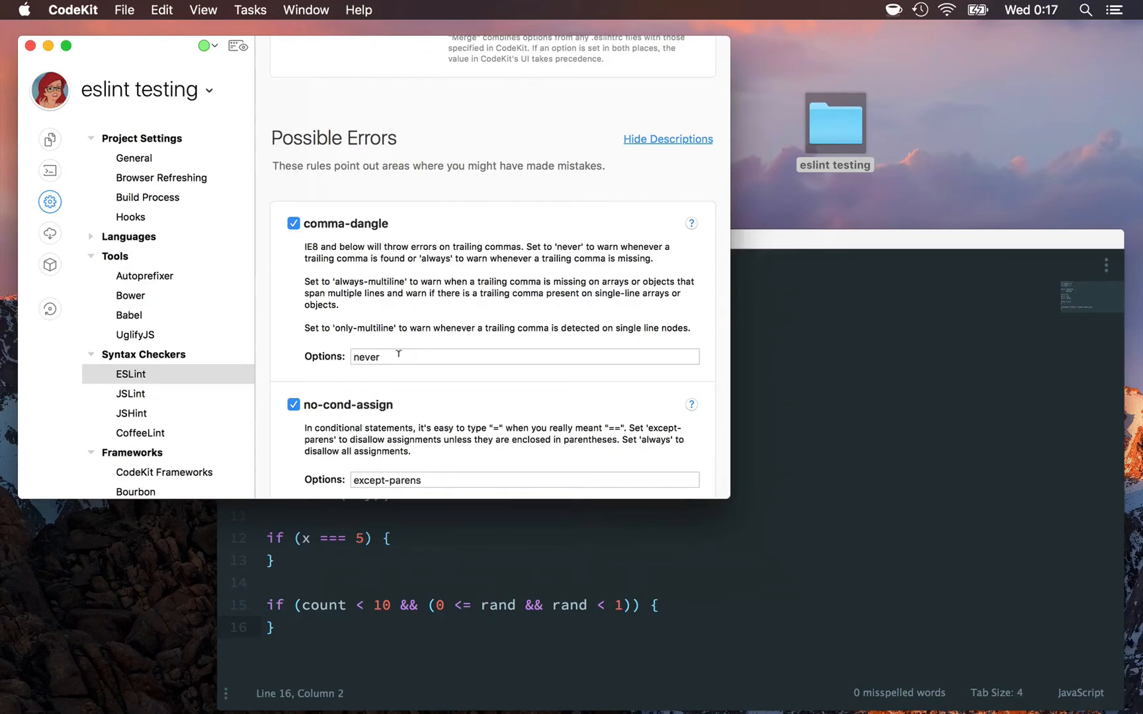
{"action": "mouse_move", "coordinate": [392, 410]}
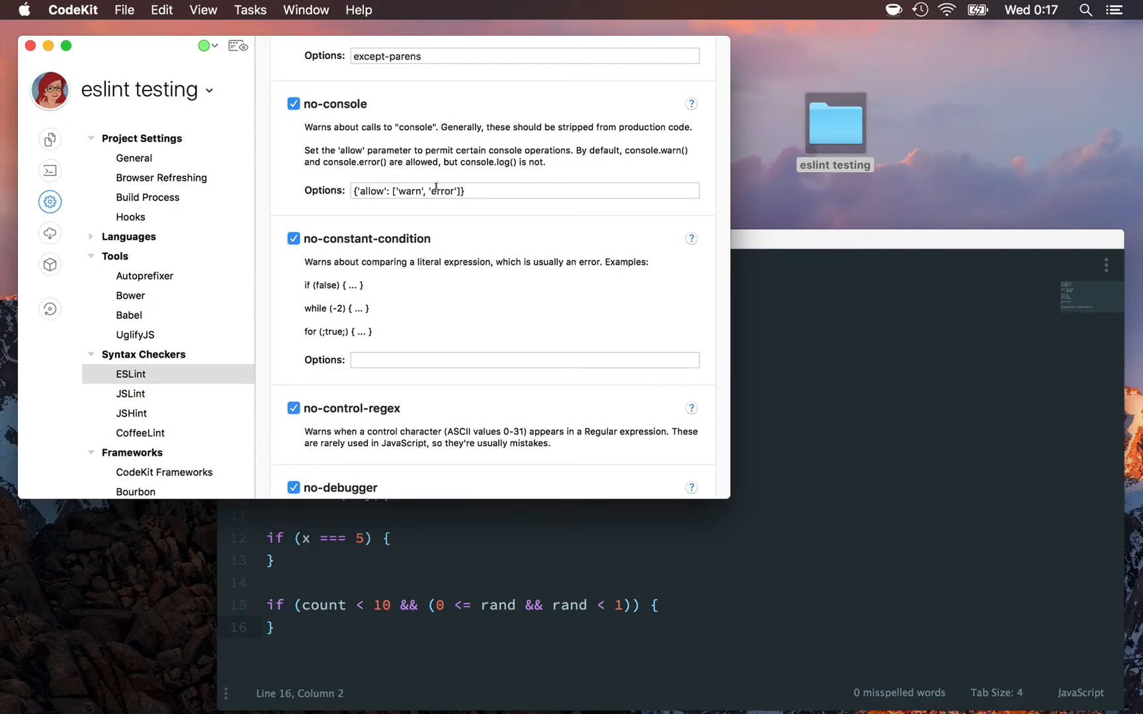
{"action": "mouse_move", "coordinate": [671, 113]}
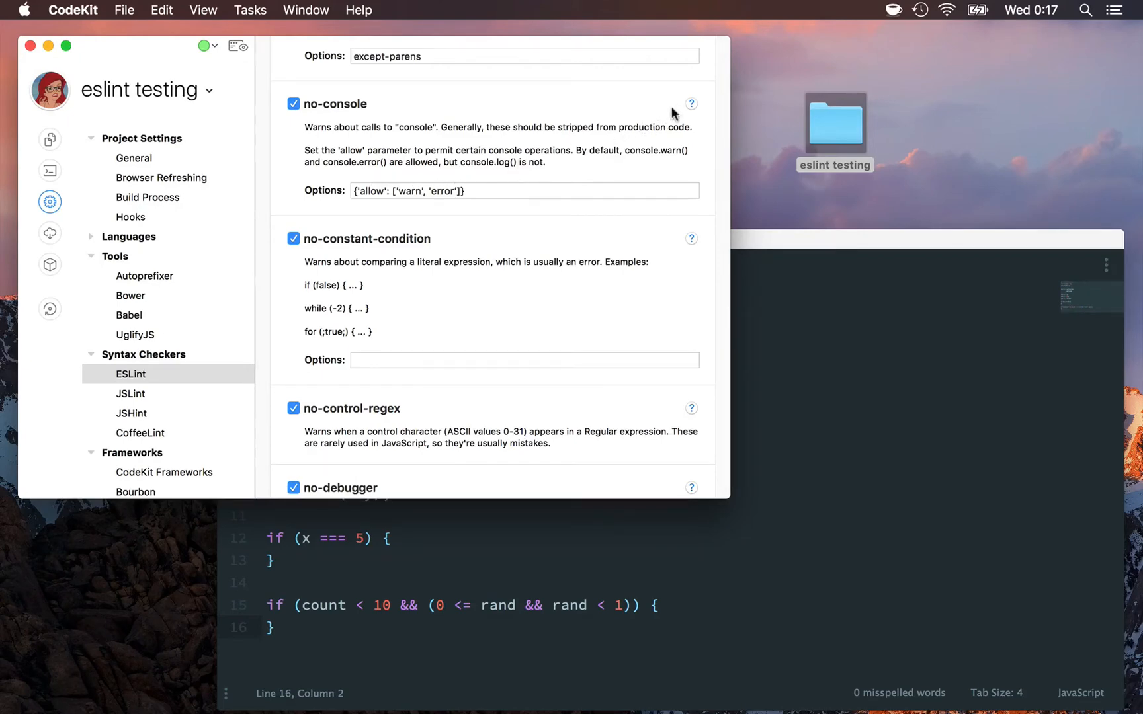
Step: Bring up the ESLint documentation page for the no-console rule
{"action": "left_click", "coordinate": [690, 103]}
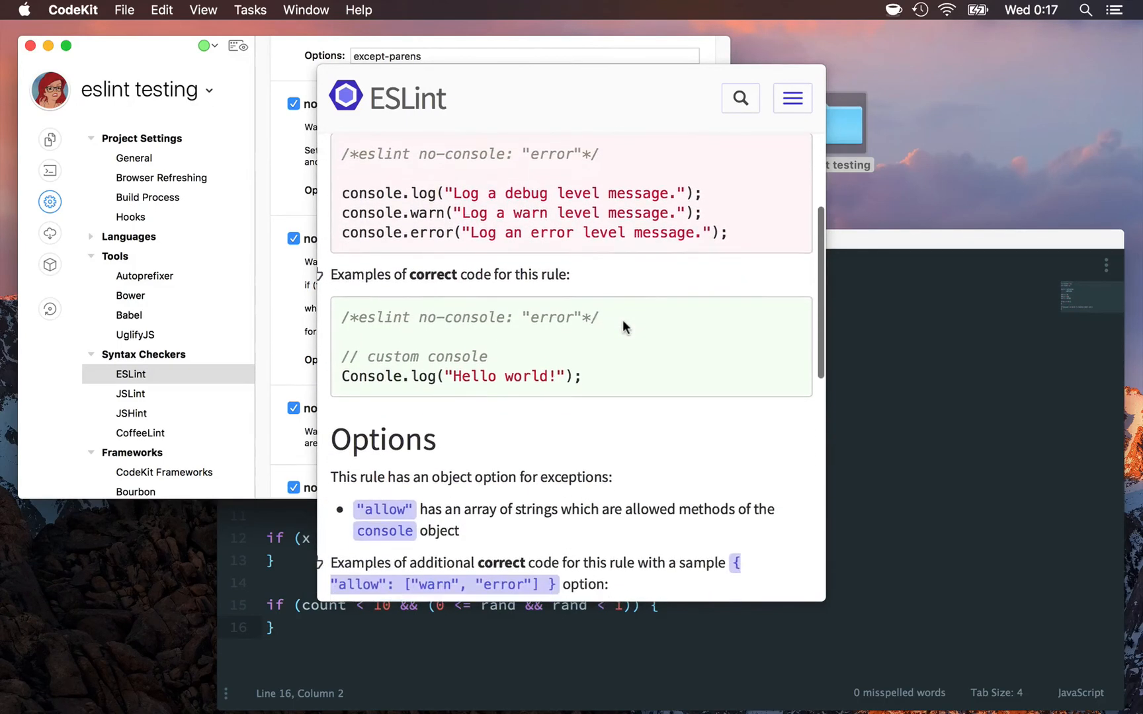
Step: Select main.js in CodeKit's file list to show its JSHint options
{"action": "scroll", "scroll_direction": "down", "scroll_amount": 3}
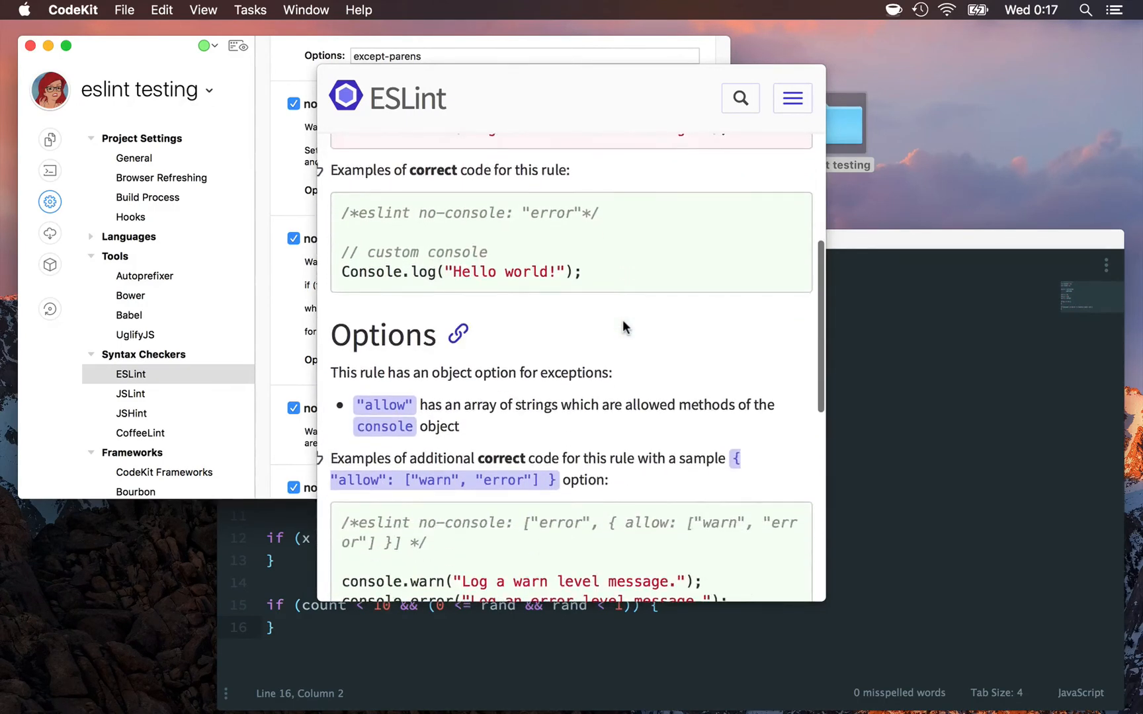
{"action": "scroll", "scroll_direction": "down", "scroll_amount": 3}
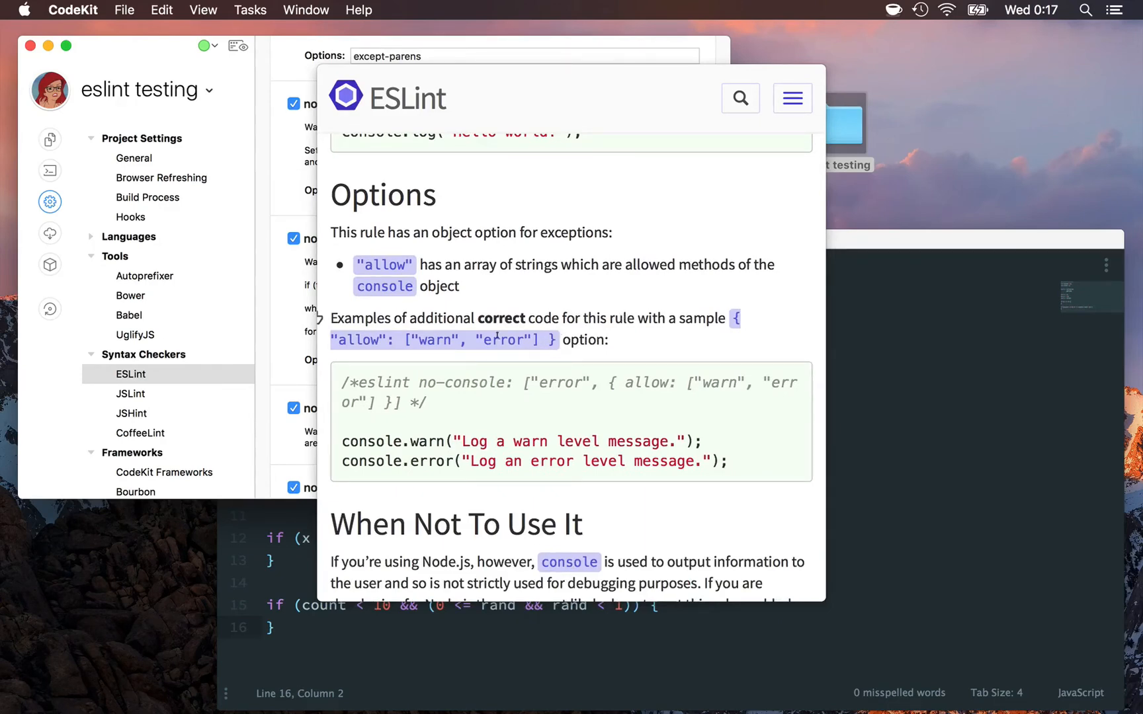
{"action": "mouse_move", "coordinate": [312, 319]}
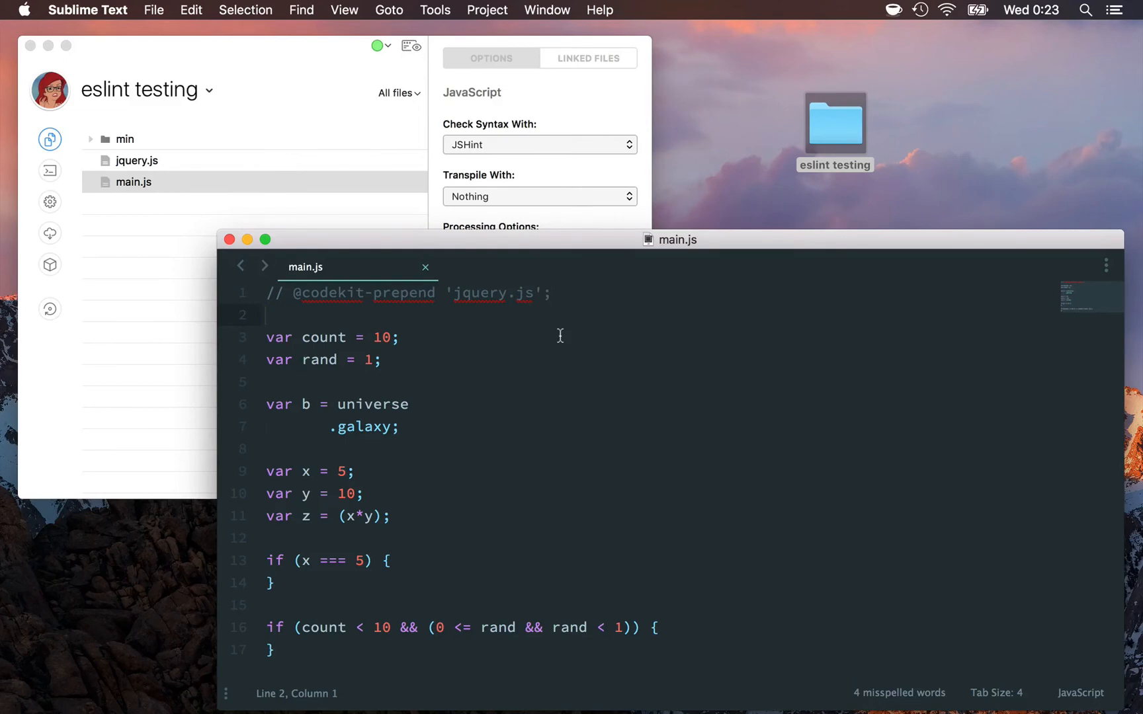
{"action": "mouse_move", "coordinate": [377, 299]}
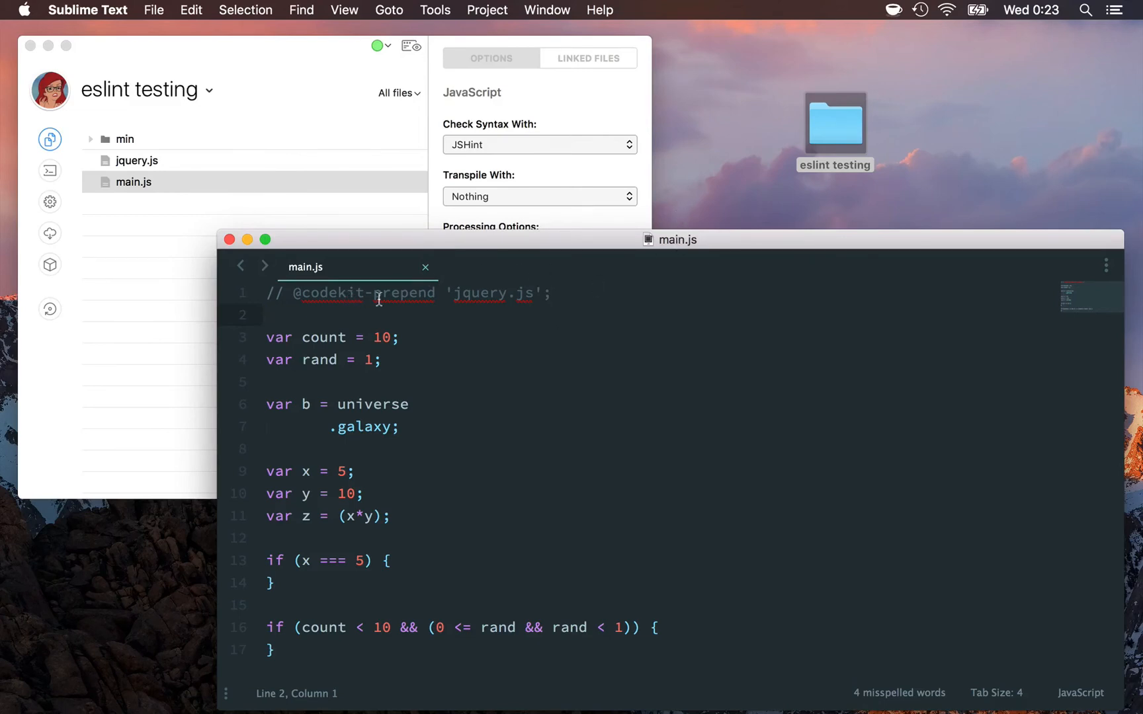
{"action": "mouse_move", "coordinate": [527, 302]}
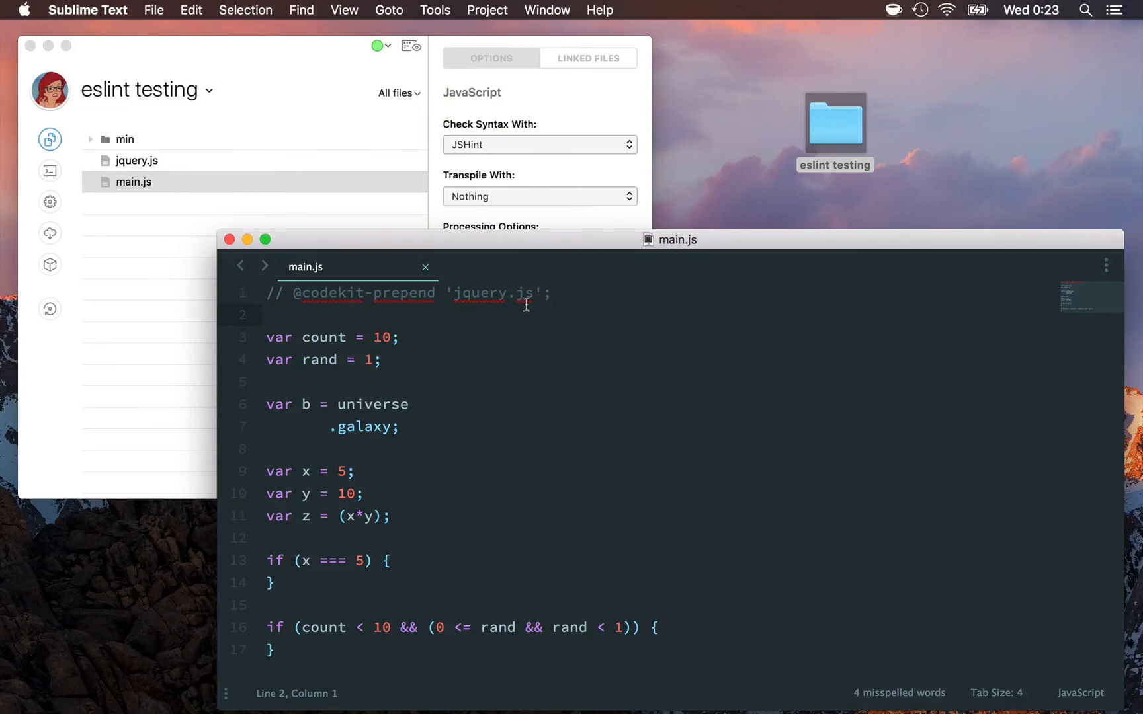
{"action": "left_click", "coordinate": [134, 181]}
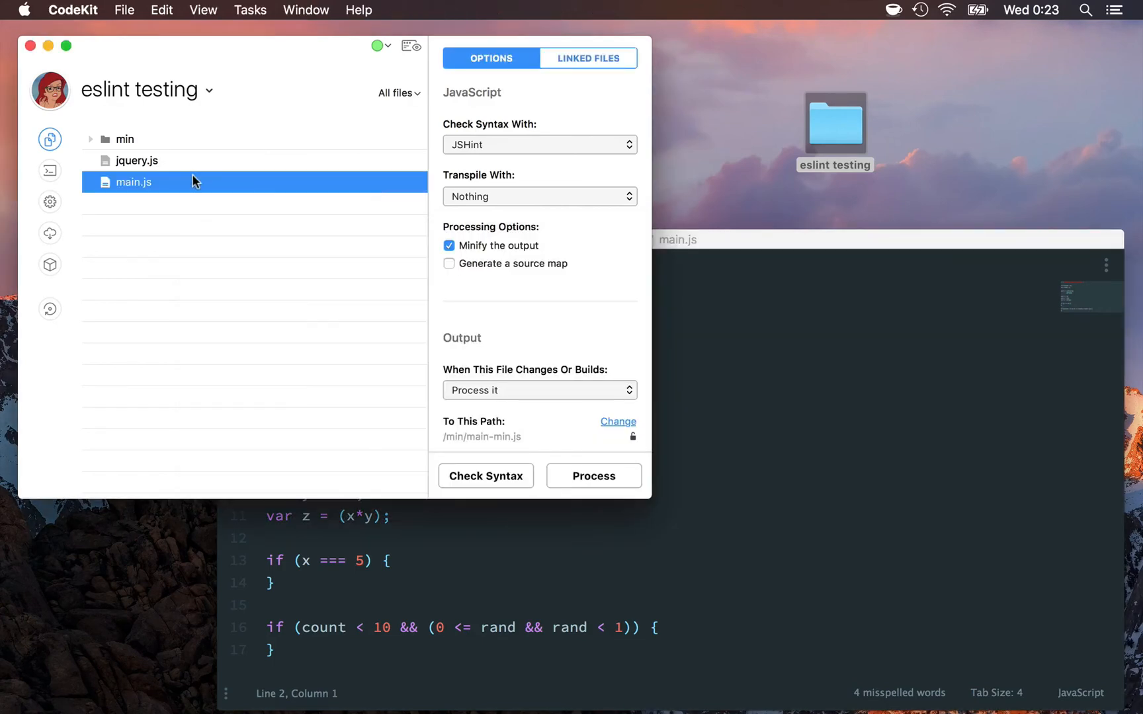
{"action": "mouse_move", "coordinate": [456, 157]}
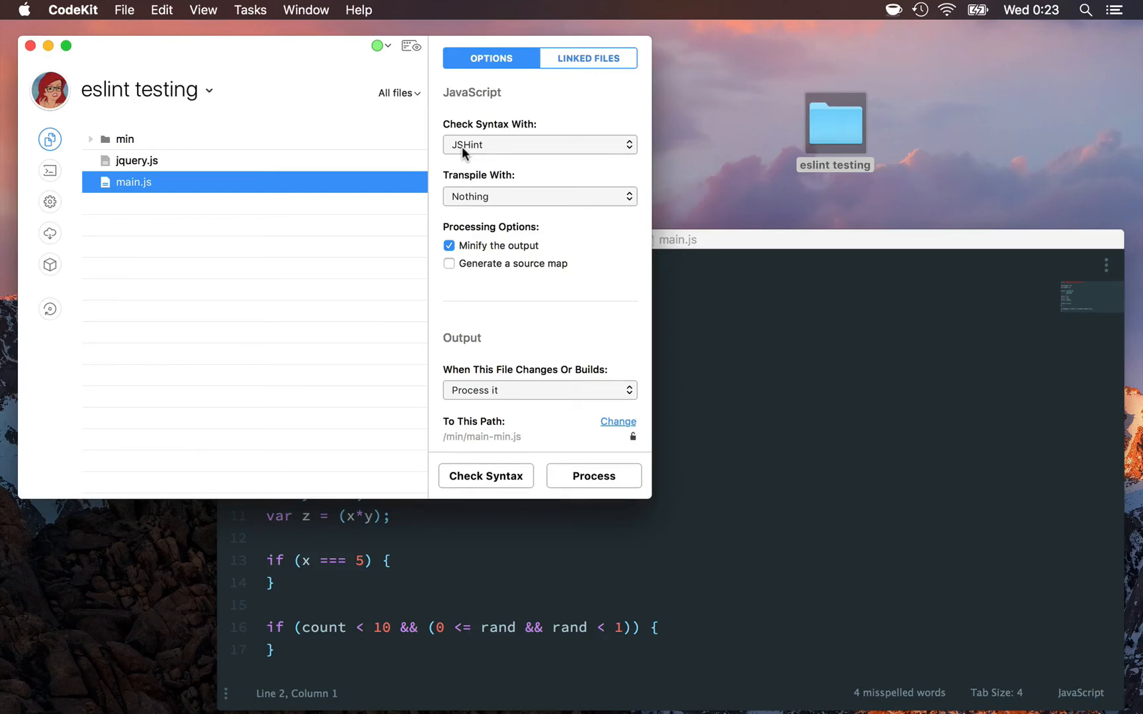
Step: Run a JSHint check on main.js, logging 122 issues from prepended jquery.js
{"action": "left_click", "coordinate": [484, 474]}
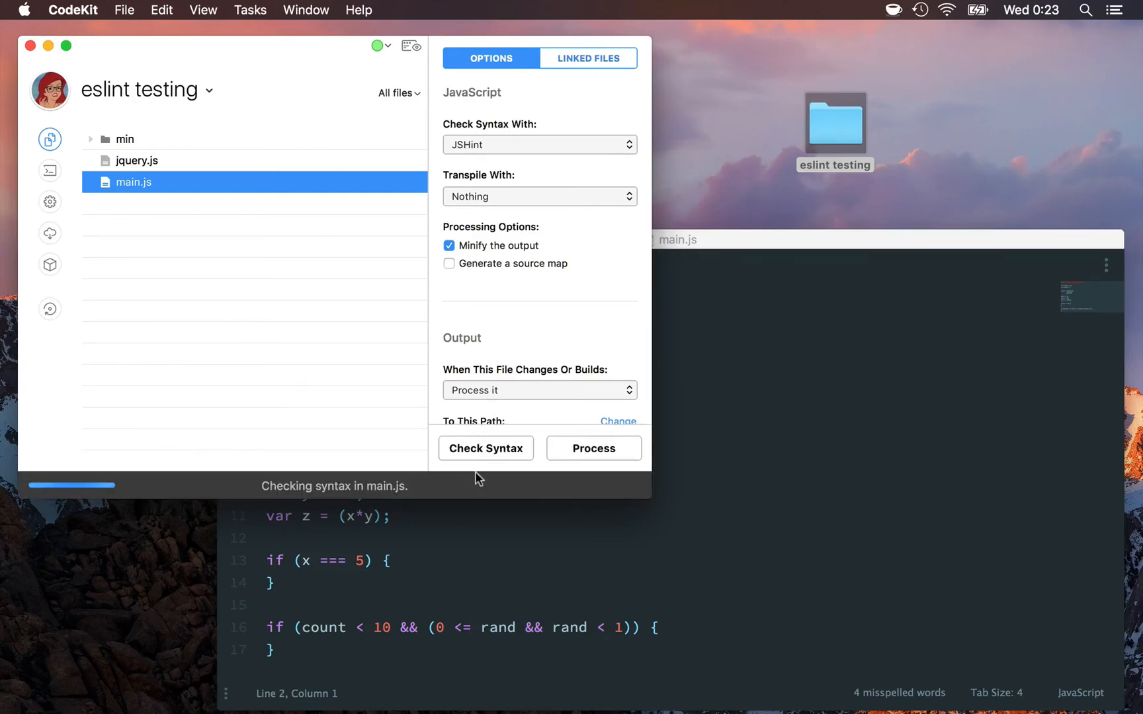
{"action": "left_click", "coordinate": [484, 448]}
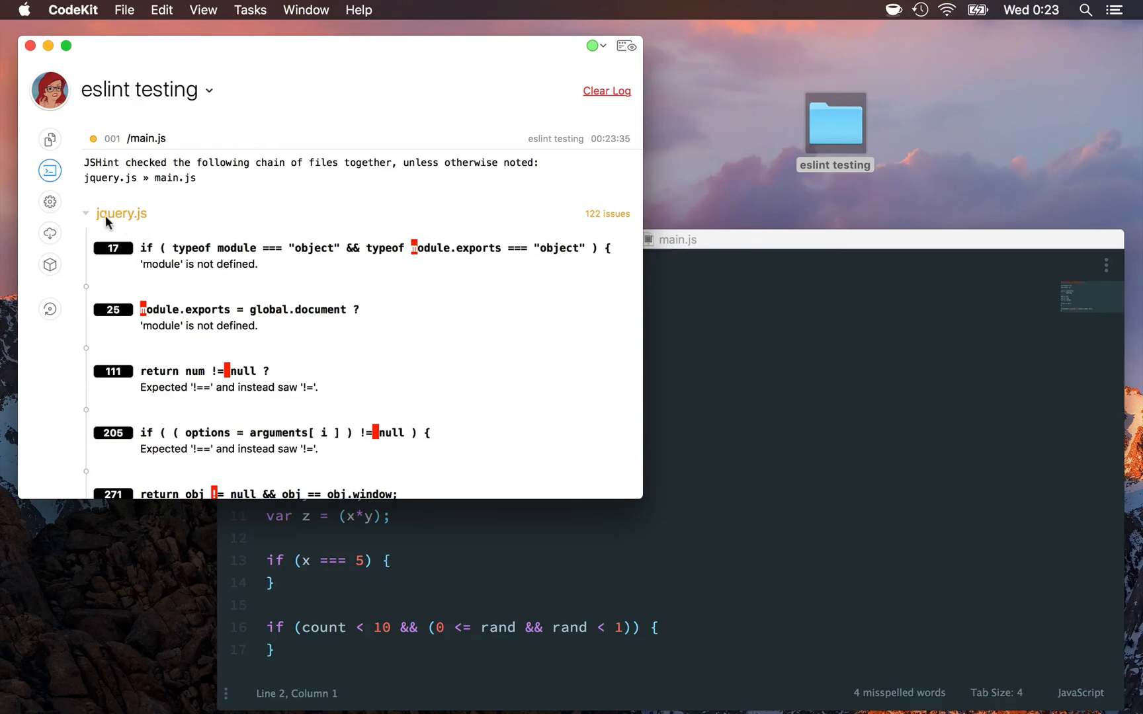
Step: Collapse jquery.js's log section to reveal main.js's 3 issues, then return to Files
{"action": "left_click", "coordinate": [120, 213]}
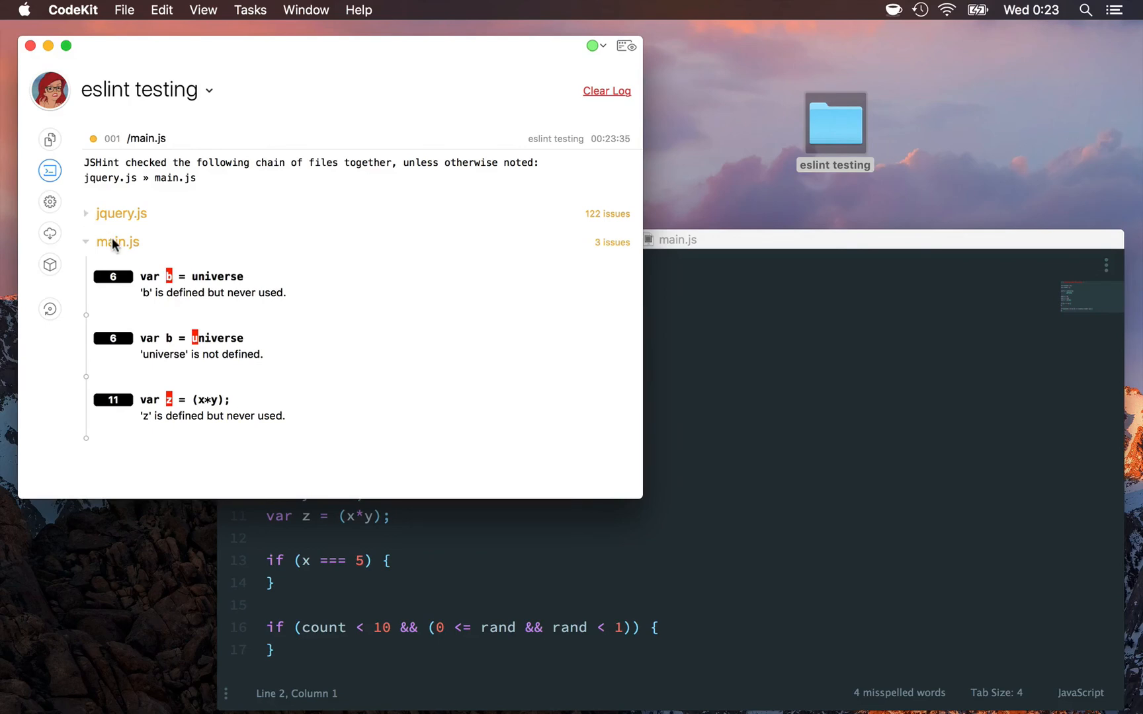
{"action": "mouse_move", "coordinate": [219, 395]}
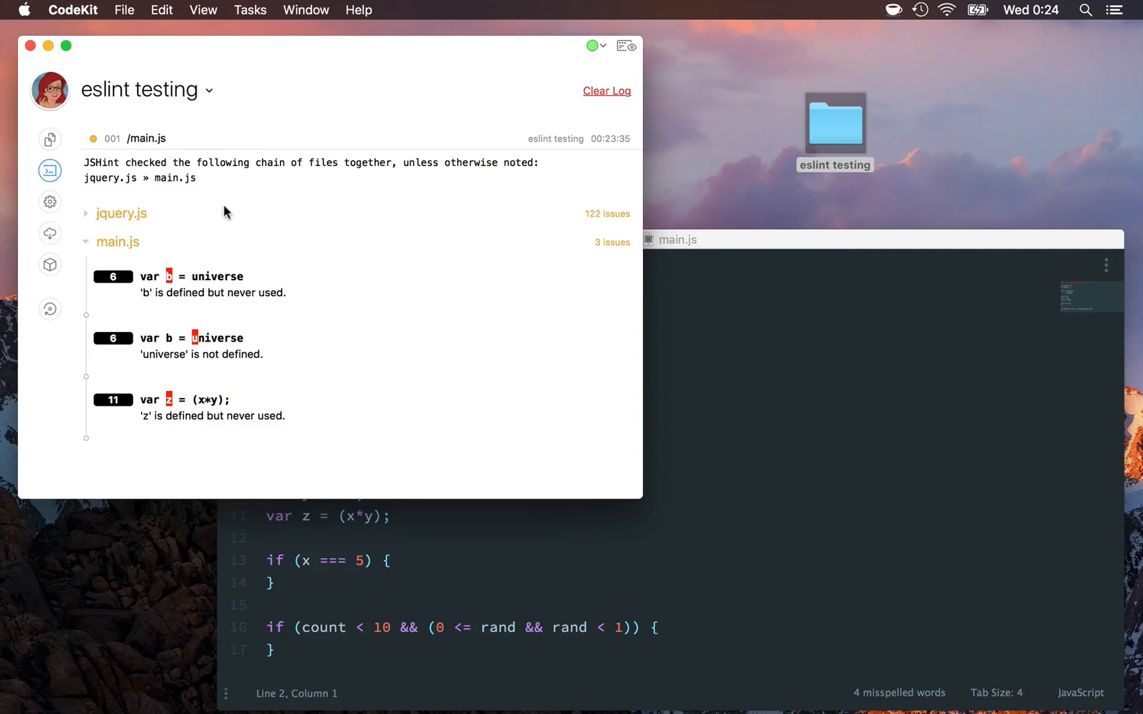
{"action": "mouse_move", "coordinate": [263, 215]}
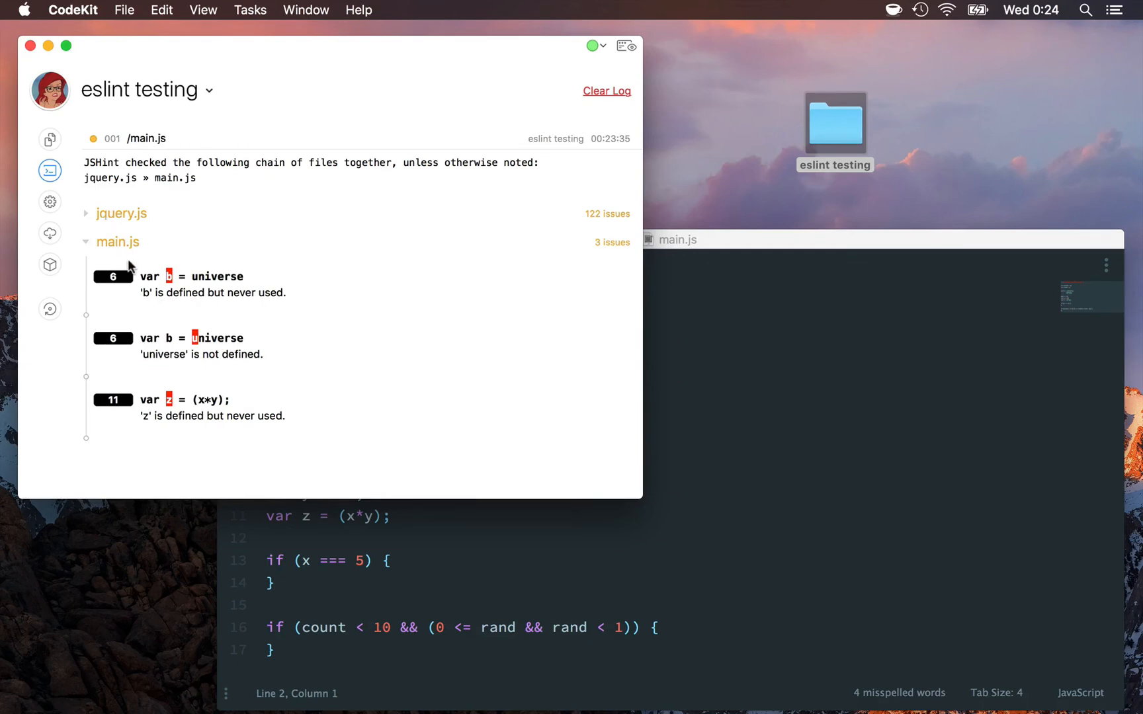
{"action": "left_click", "coordinate": [49, 139]}
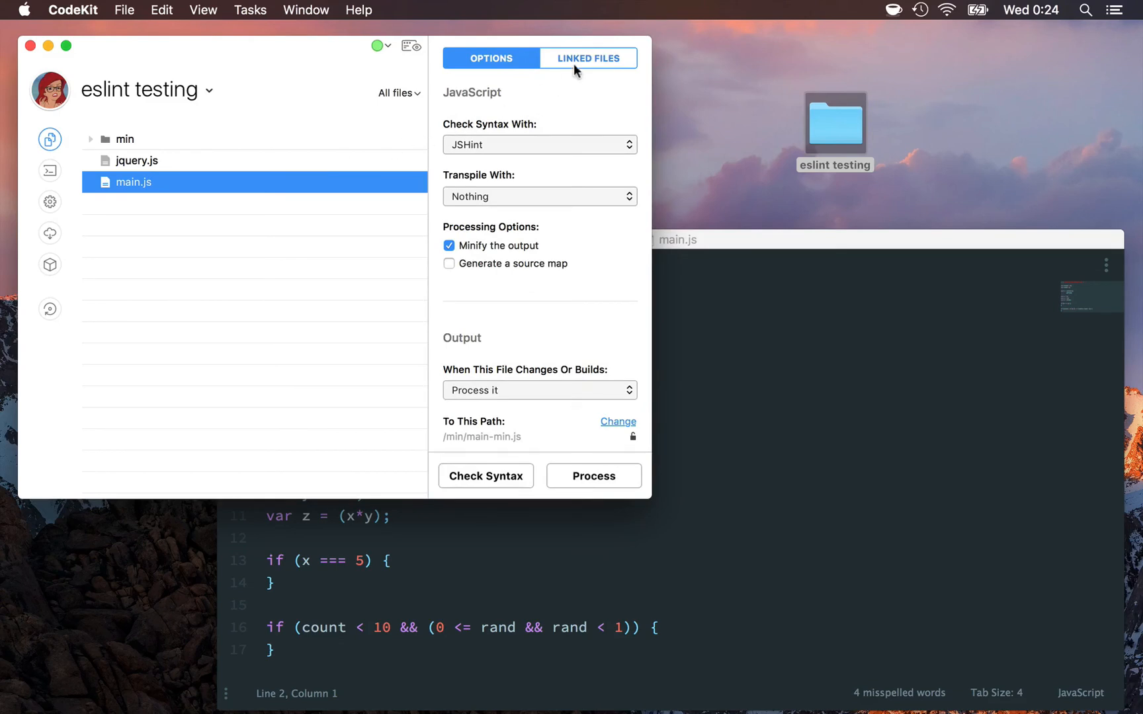
Step: Uncheck the Linked Files shield for prepended jquery.js so its issues are ignored
{"action": "left_click", "coordinate": [587, 58]}
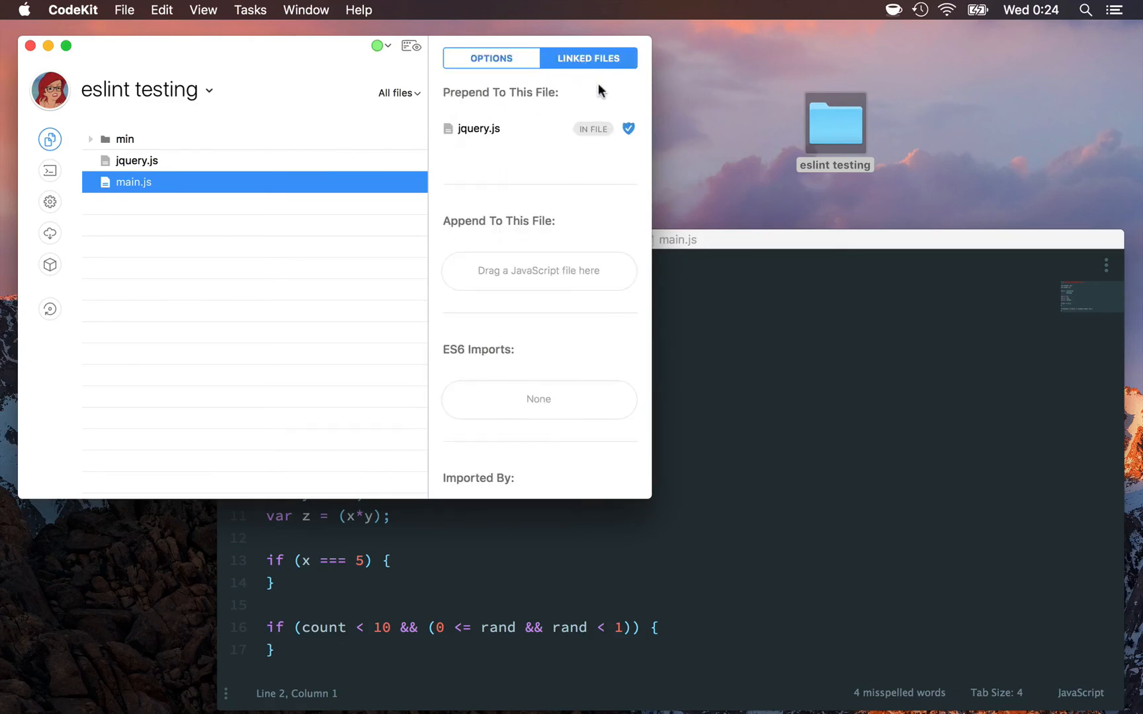
{"action": "mouse_move", "coordinate": [626, 130]}
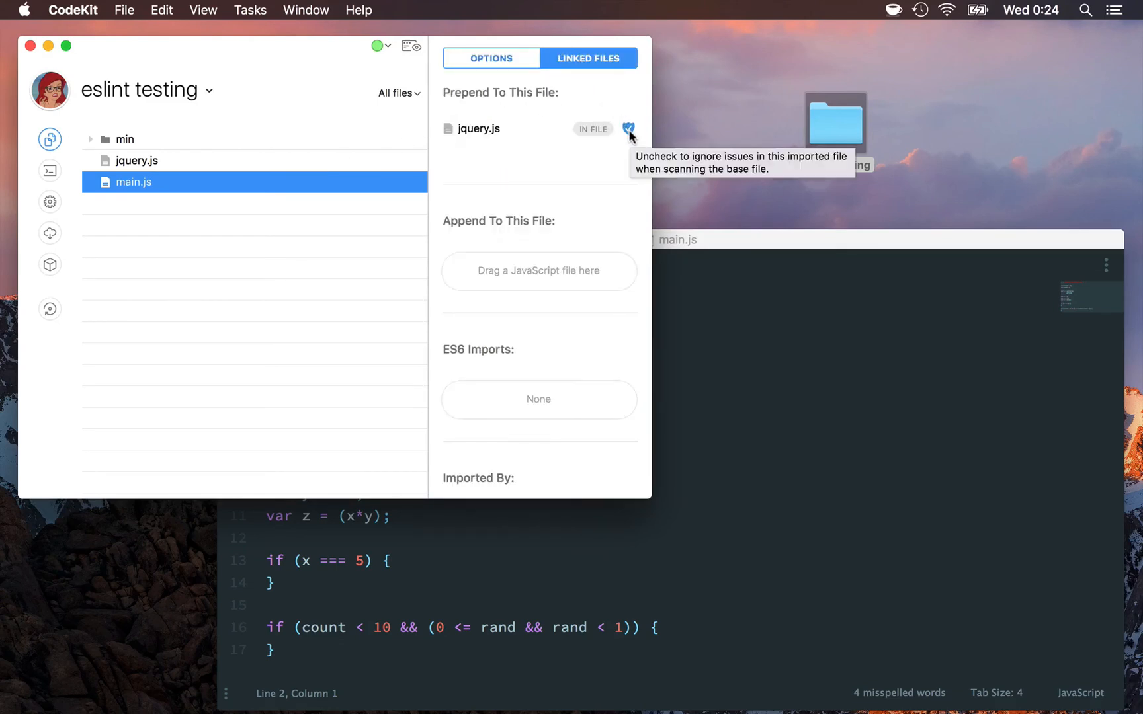
{"action": "left_click", "coordinate": [627, 130]}
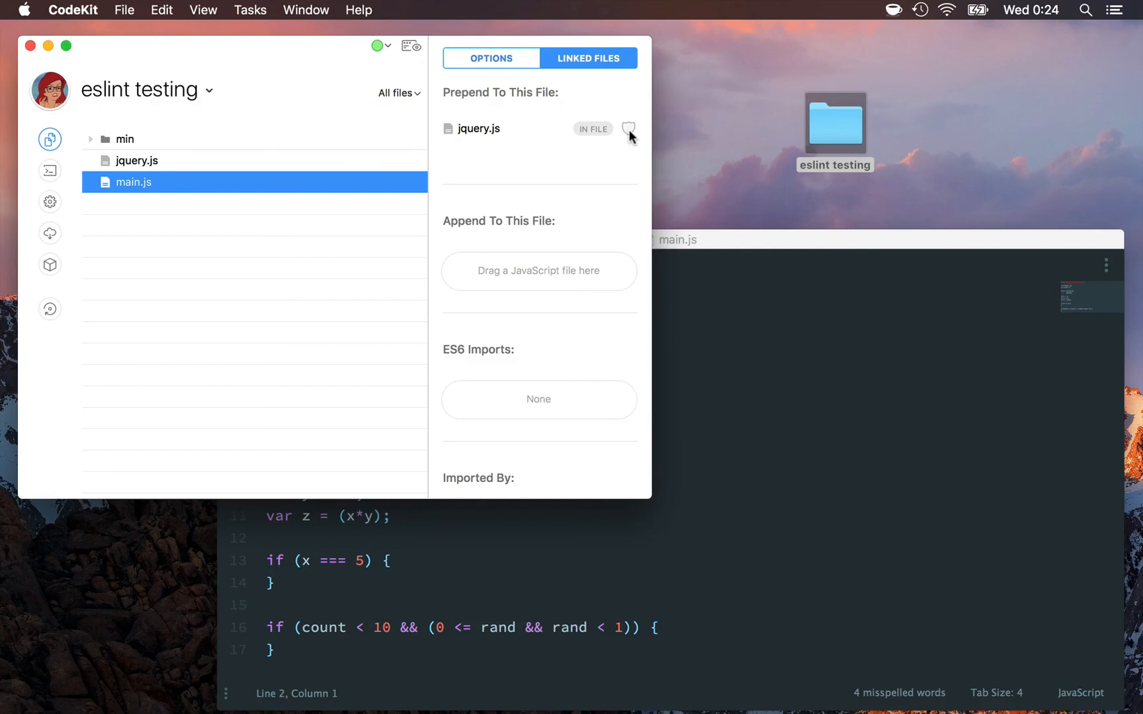
{"action": "mouse_move", "coordinate": [554, 229]}
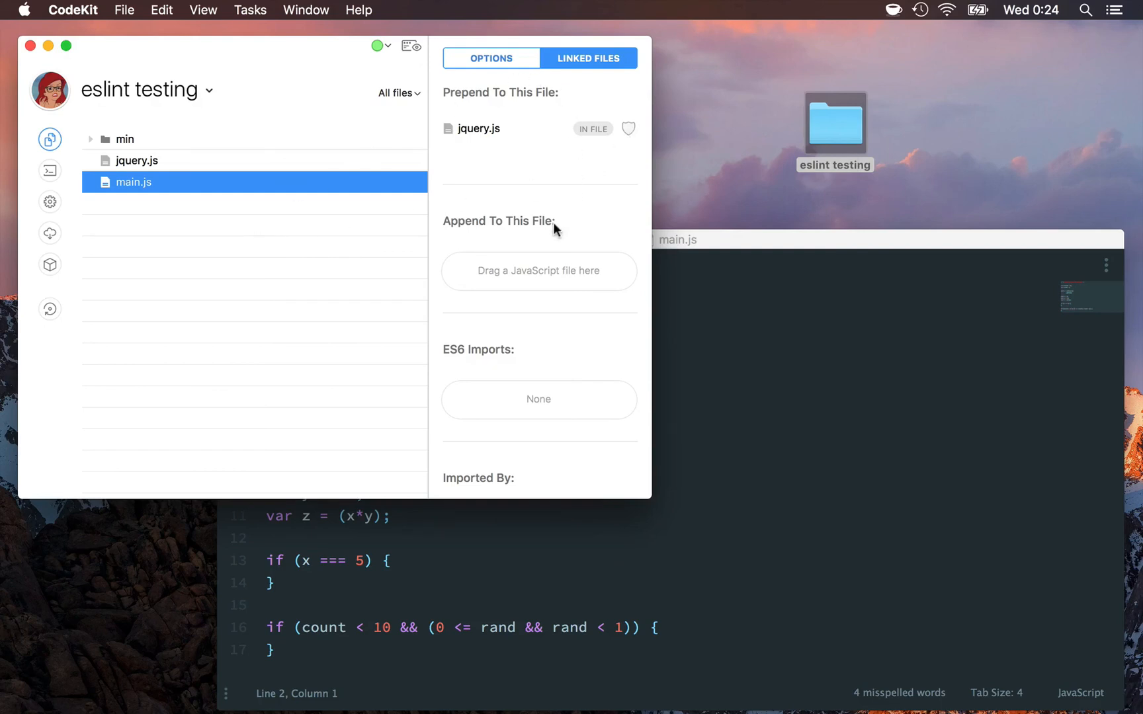
{"action": "mouse_move", "coordinate": [448, 140]}
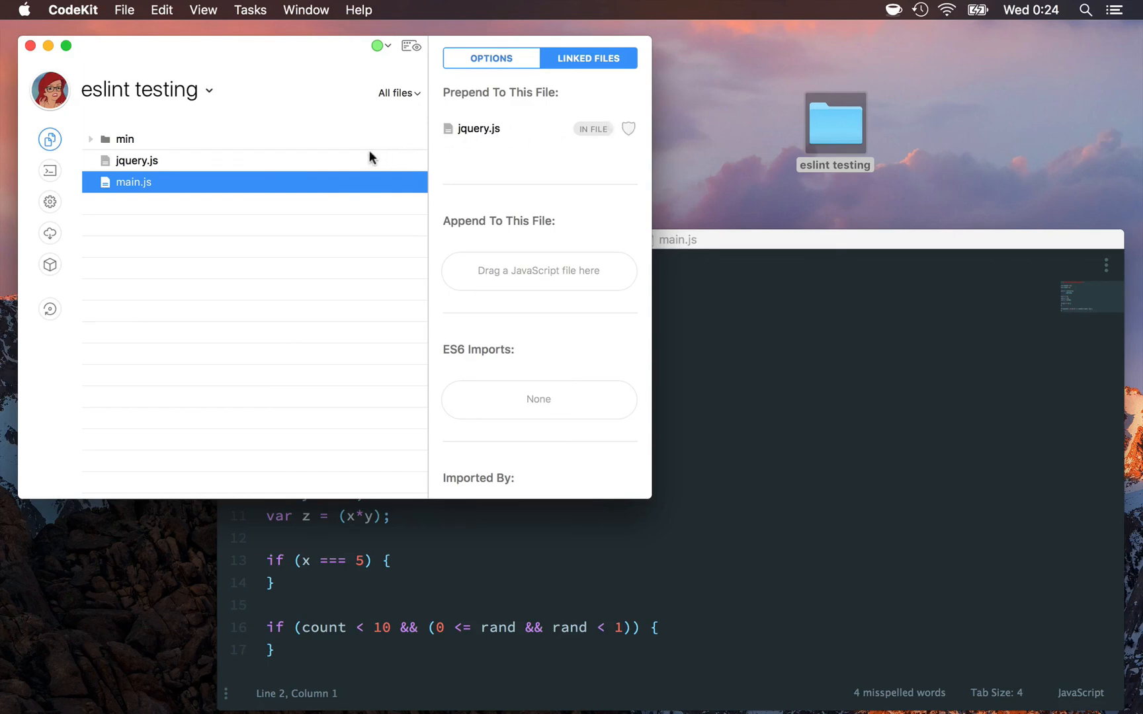
{"action": "left_click", "coordinate": [491, 58]}
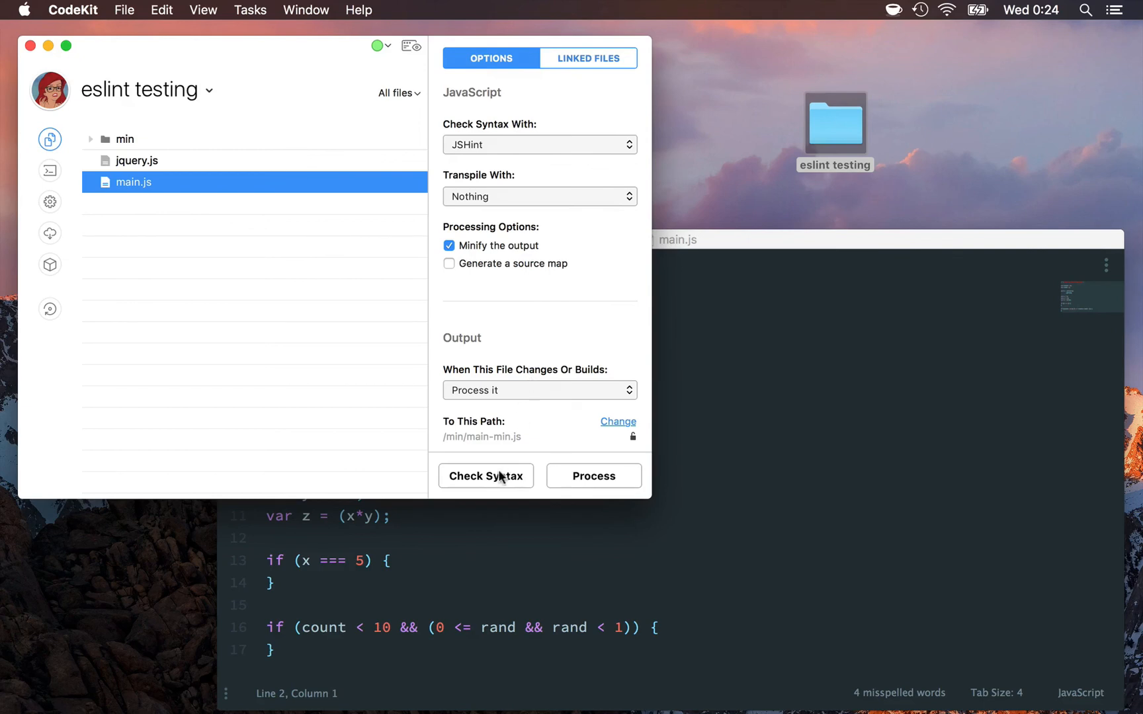
Step: Re-run the JSHint check, adding log entry 002 with main.js's 3 issues
{"action": "left_click", "coordinate": [485, 476]}
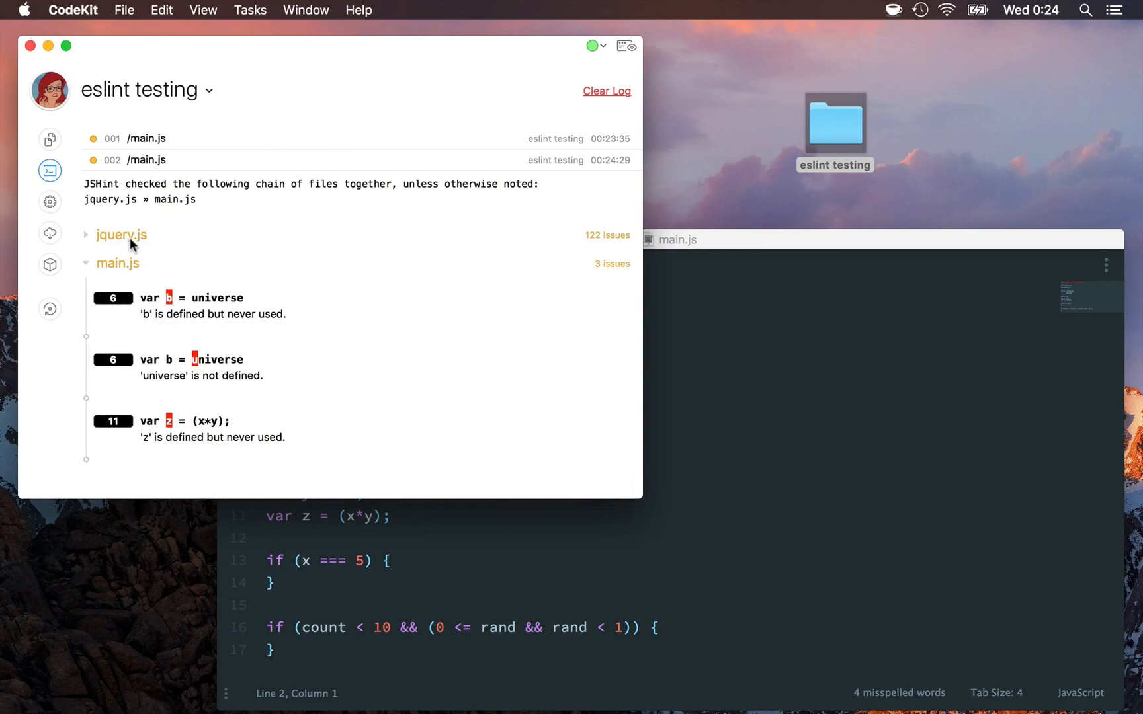
{"action": "mouse_move", "coordinate": [144, 250]}
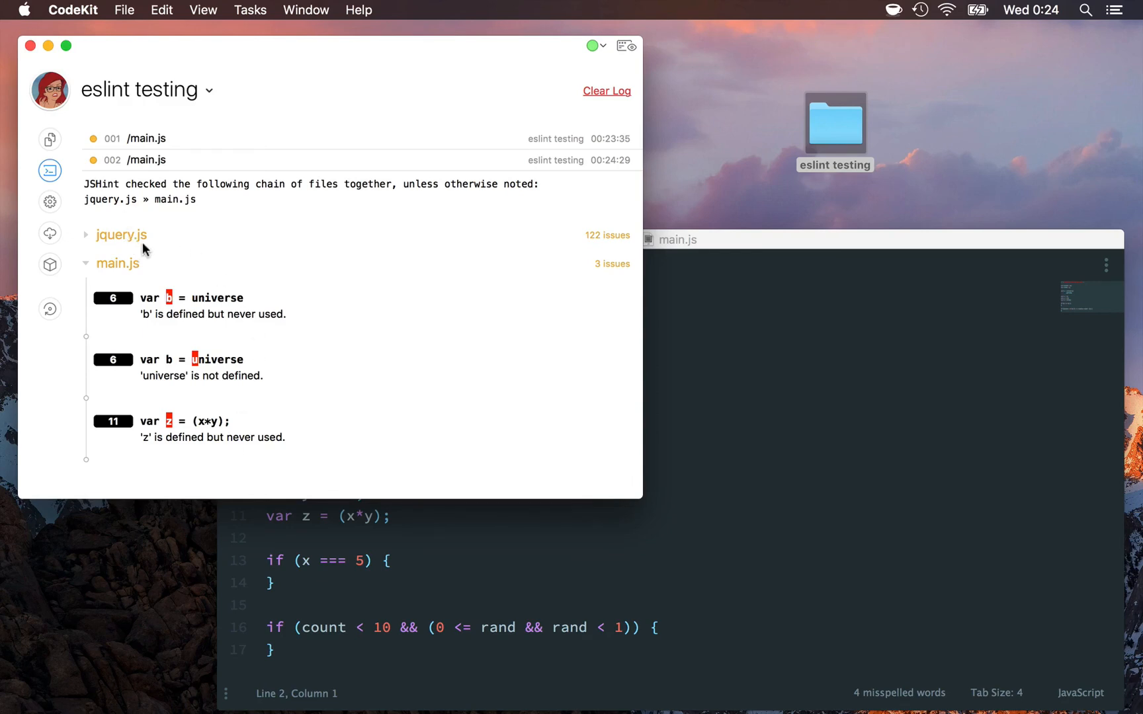
{"action": "mouse_move", "coordinate": [166, 324]}
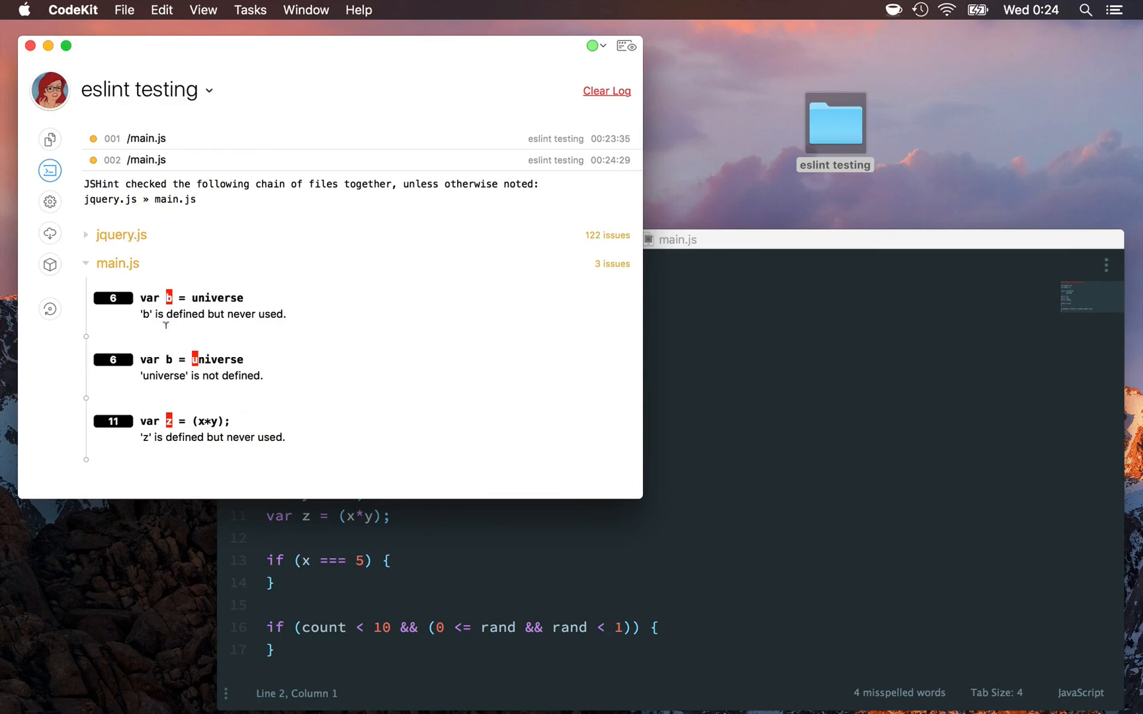
{"action": "mouse_move", "coordinate": [165, 272]}
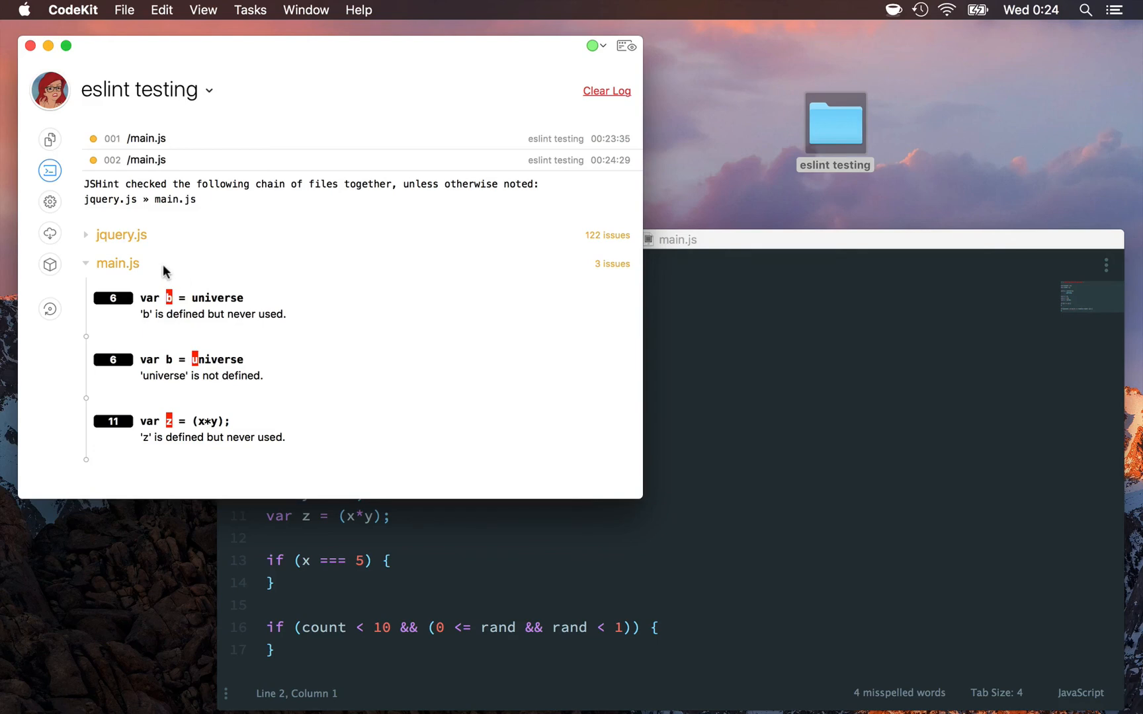
{"action": "mouse_move", "coordinate": [630, 246]}
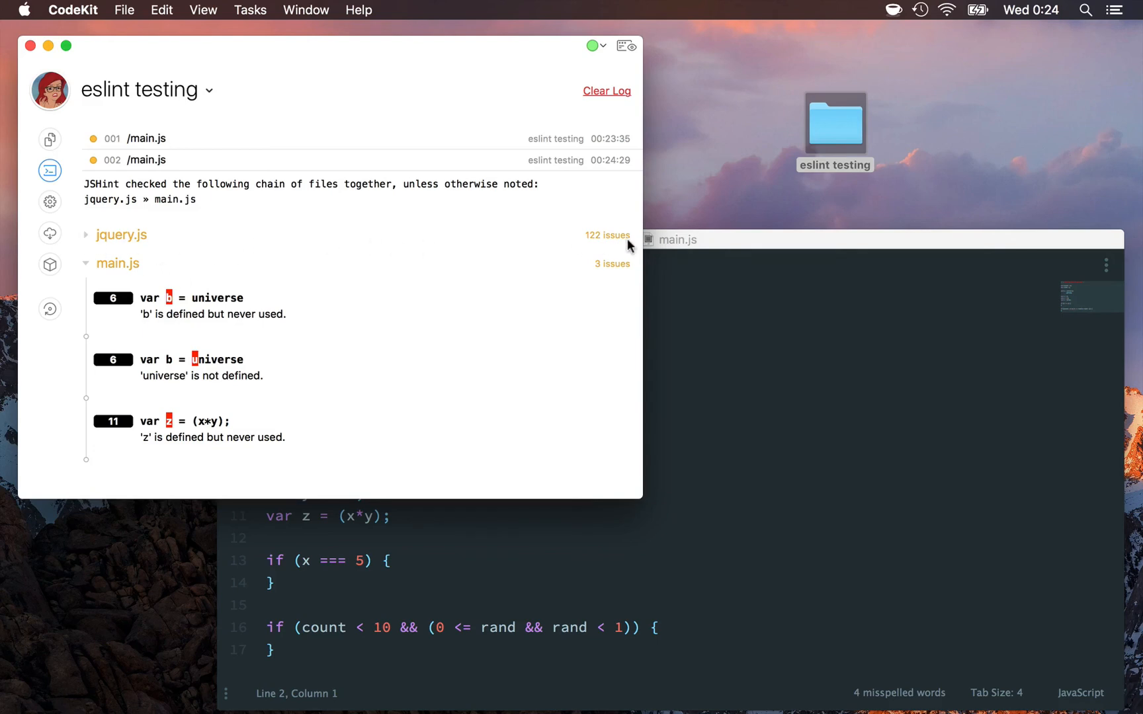
{"action": "mouse_move", "coordinate": [664, 269]}
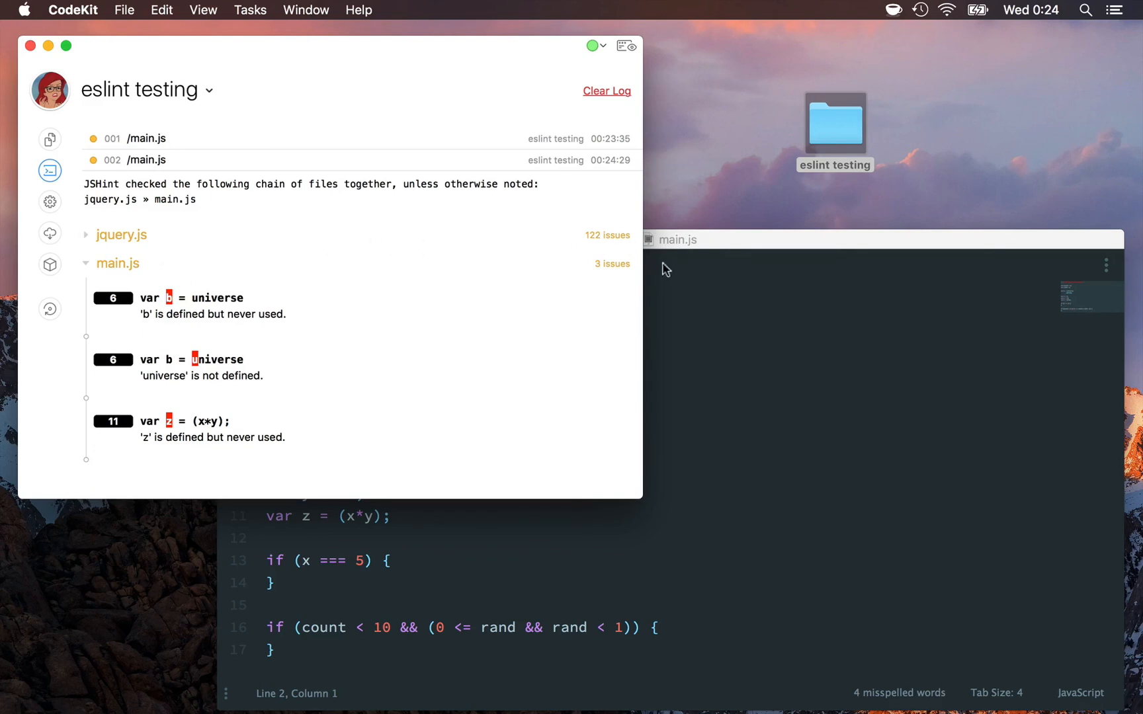
{"action": "mouse_move", "coordinate": [554, 242]}
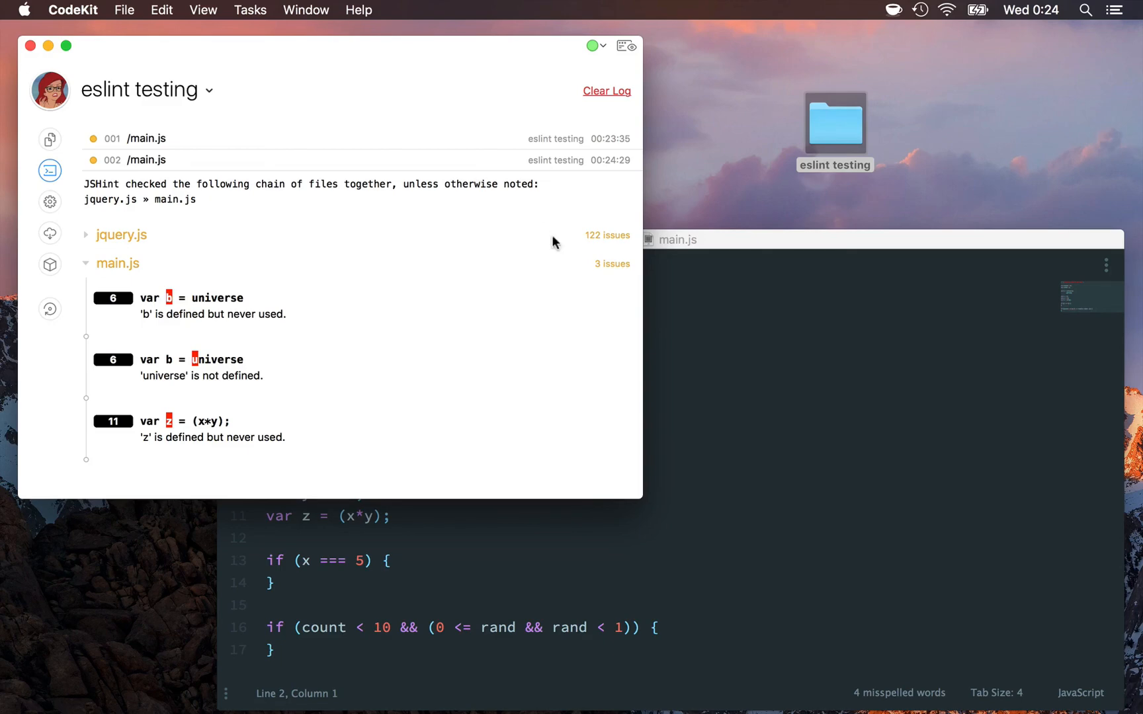
{"action": "mouse_move", "coordinate": [178, 434]}
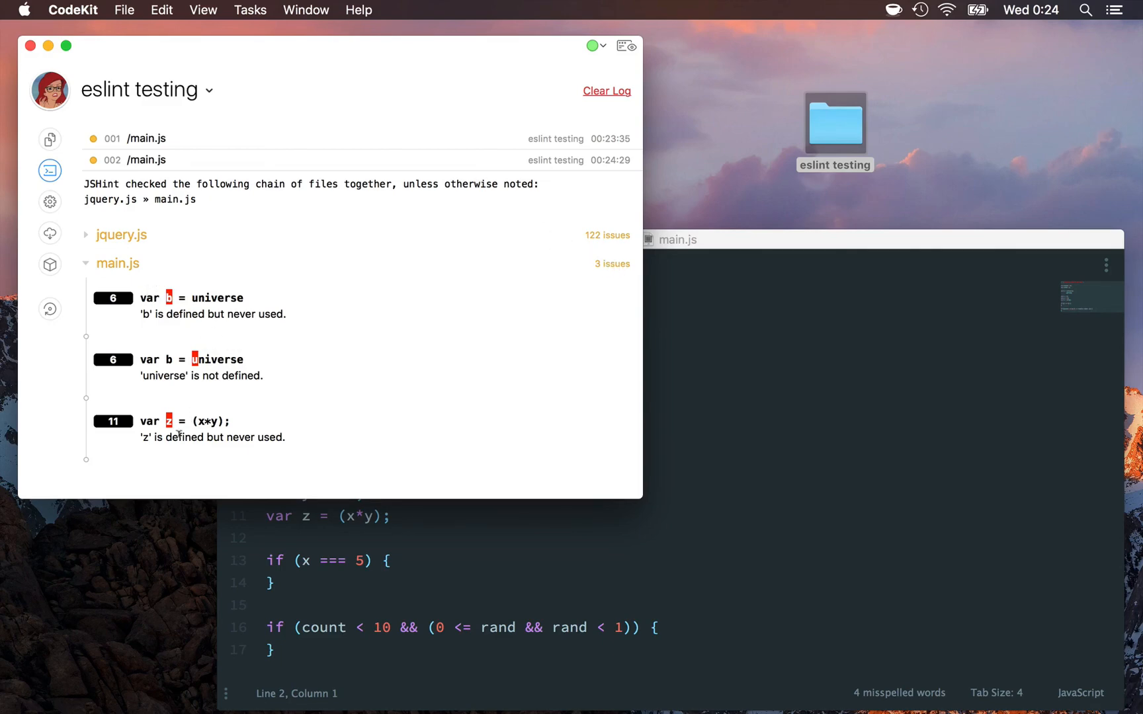